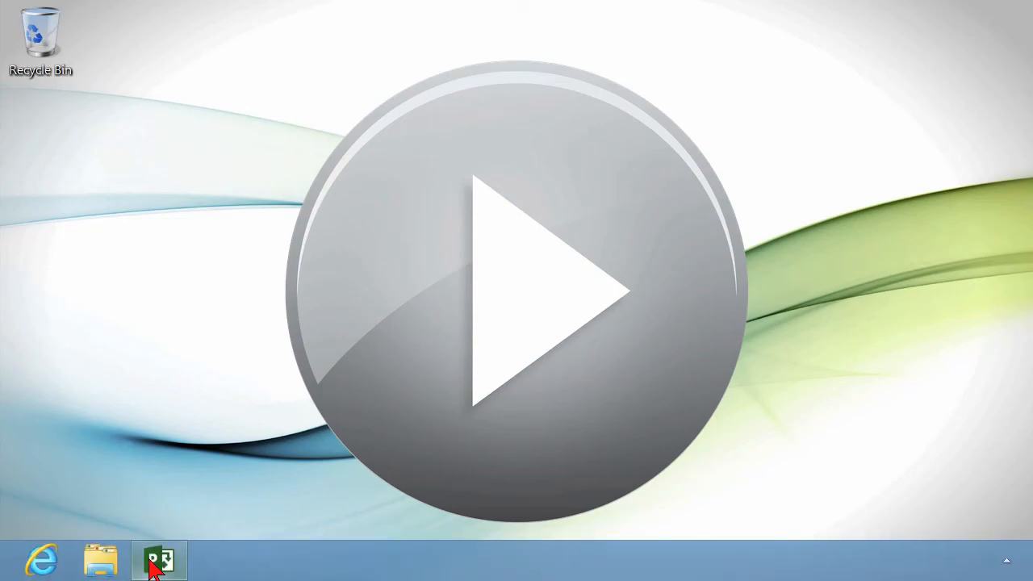
# - Bring the Web Video Shoot Project window into view from the taskbar
pyautogui.click(158, 560)
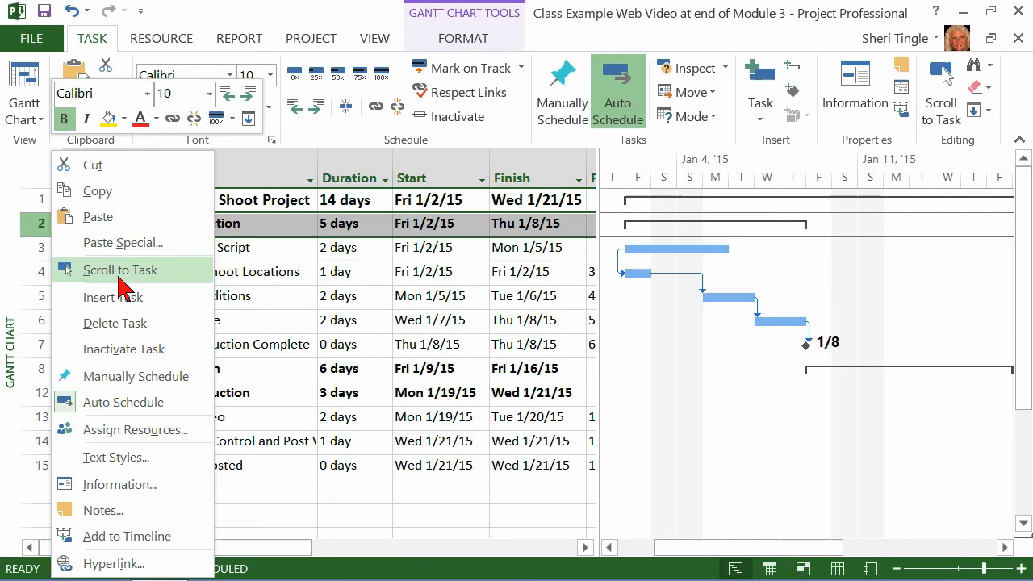
# - Dismiss the PreProduction shortcut menu
pyautogui.click(113, 297)
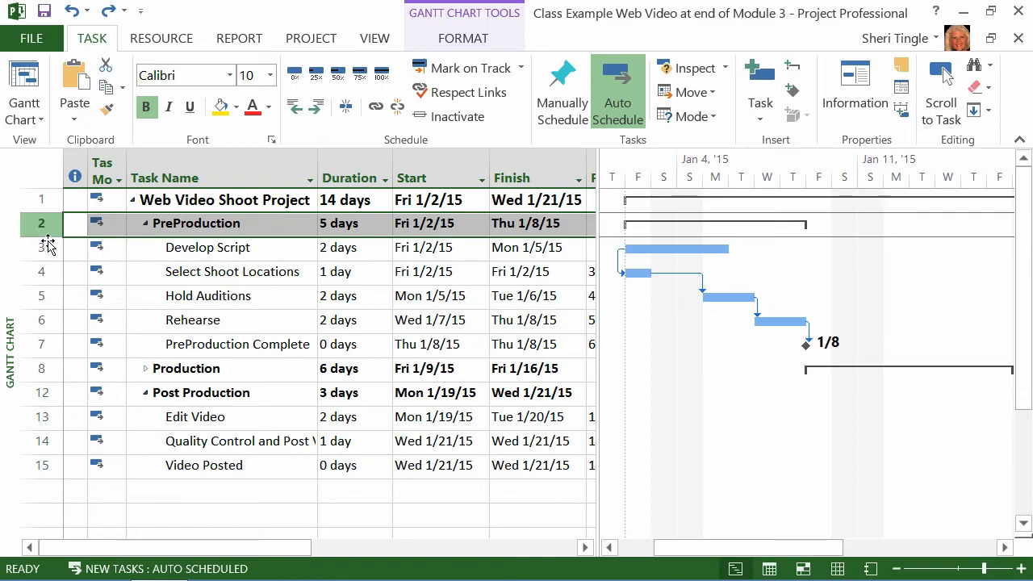
pyautogui.moveTo(20, 262)
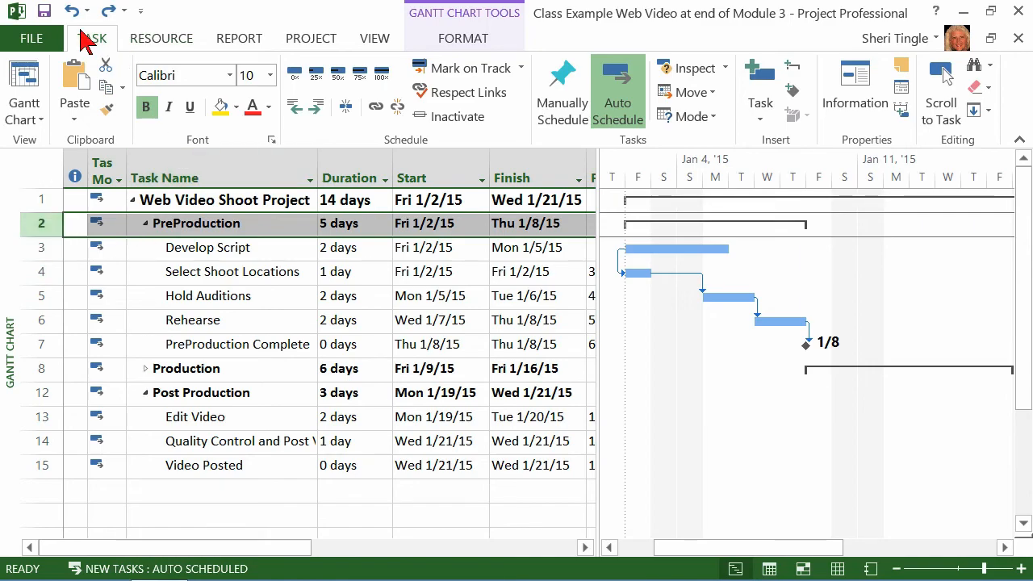
pyautogui.moveTo(379, 144)
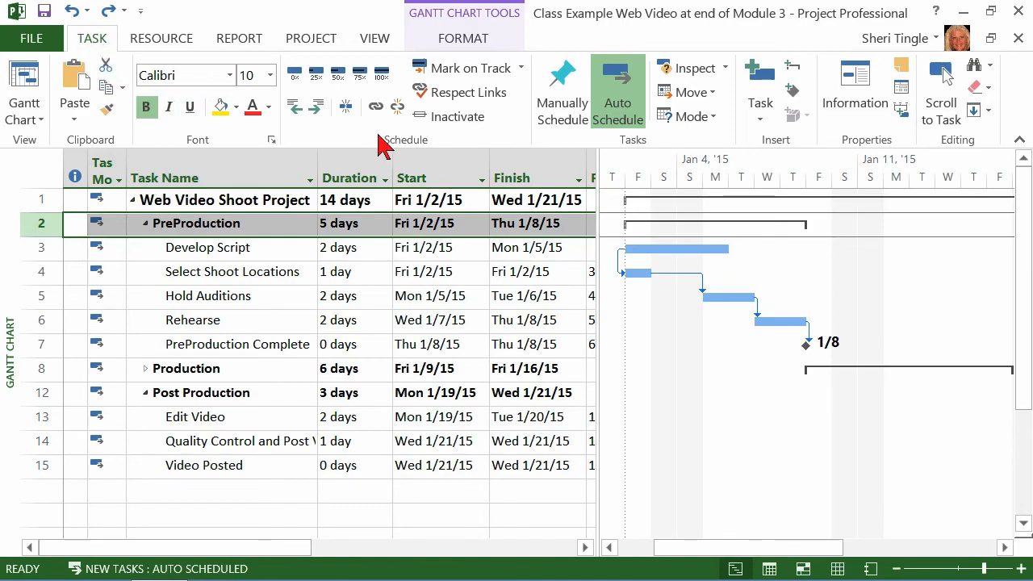
pyautogui.moveTo(795, 149)
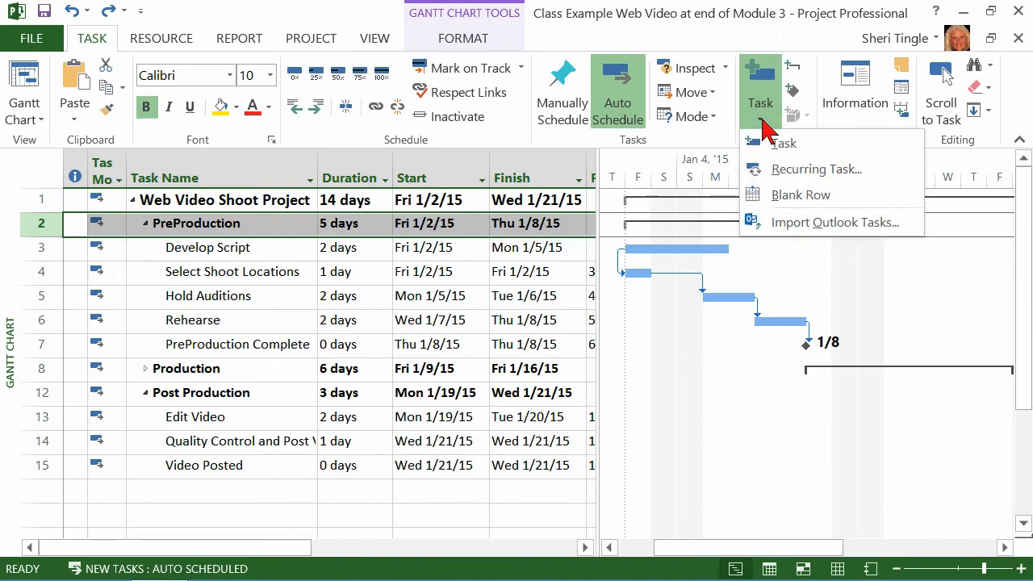
pyautogui.moveTo(815, 169)
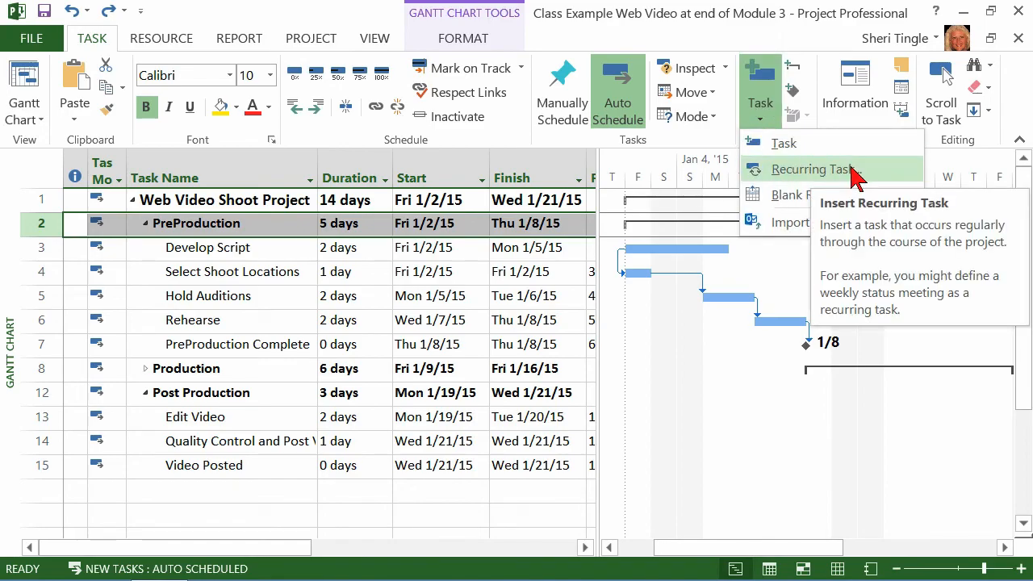
# - Create a recurring task named 'Team Planning Meeting'
pyautogui.click(816, 169)
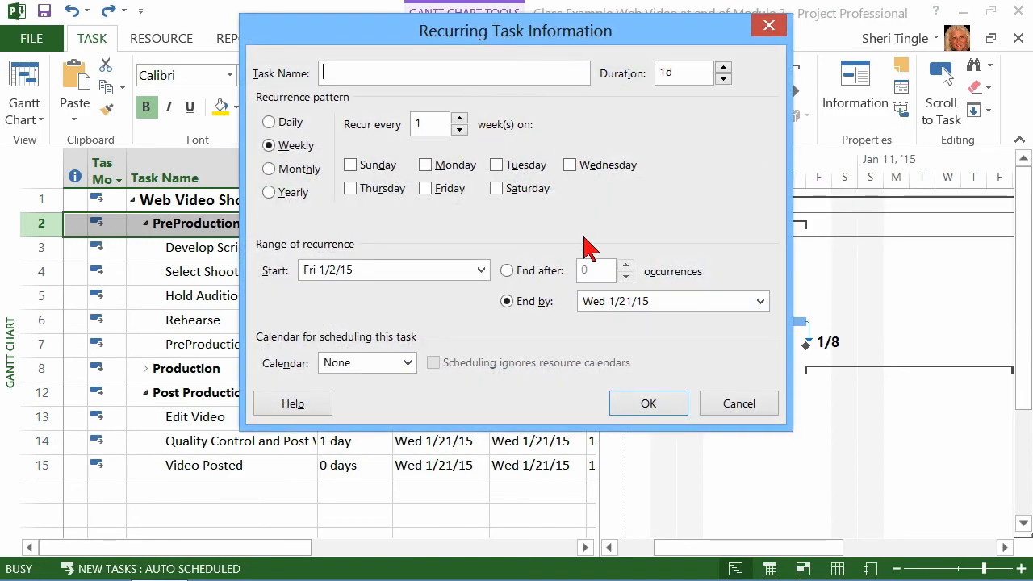
pyautogui.write('Team Mee')
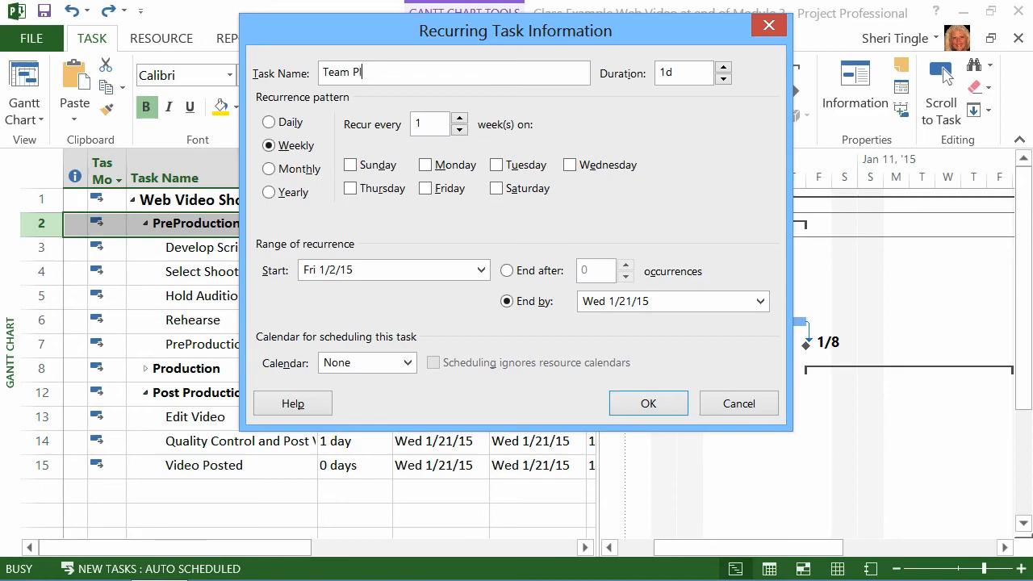
pyautogui.write('anning Meeter')
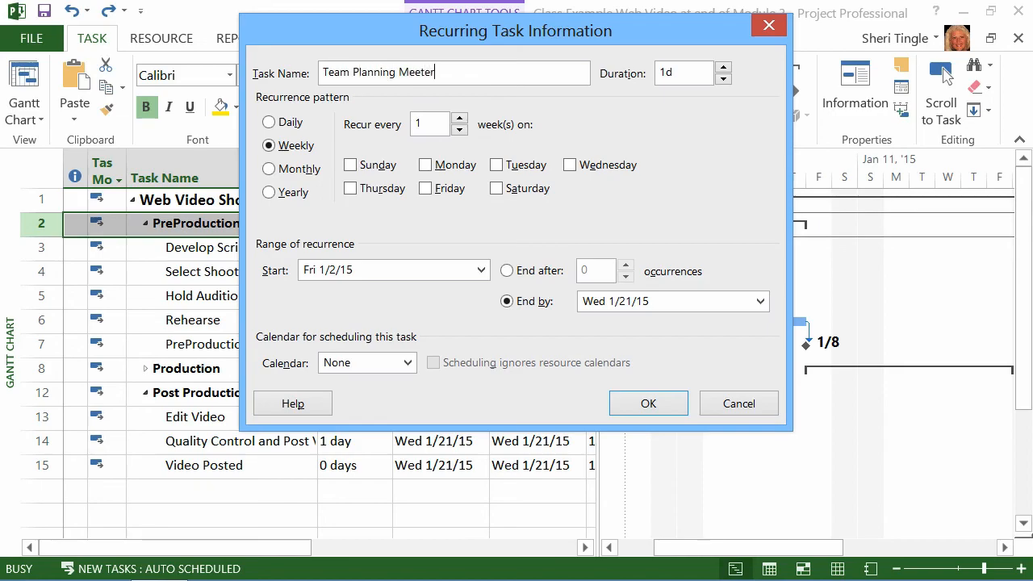
pyautogui.write('ing')
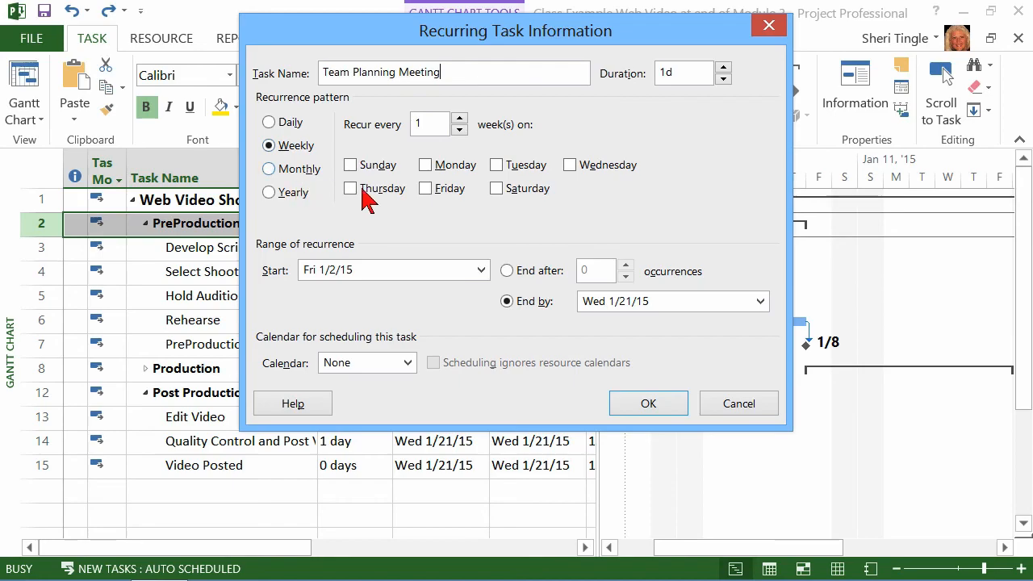
# - Check Monday, preview the Daily and other patterns, and return to Weekly
pyautogui.click(426, 165)
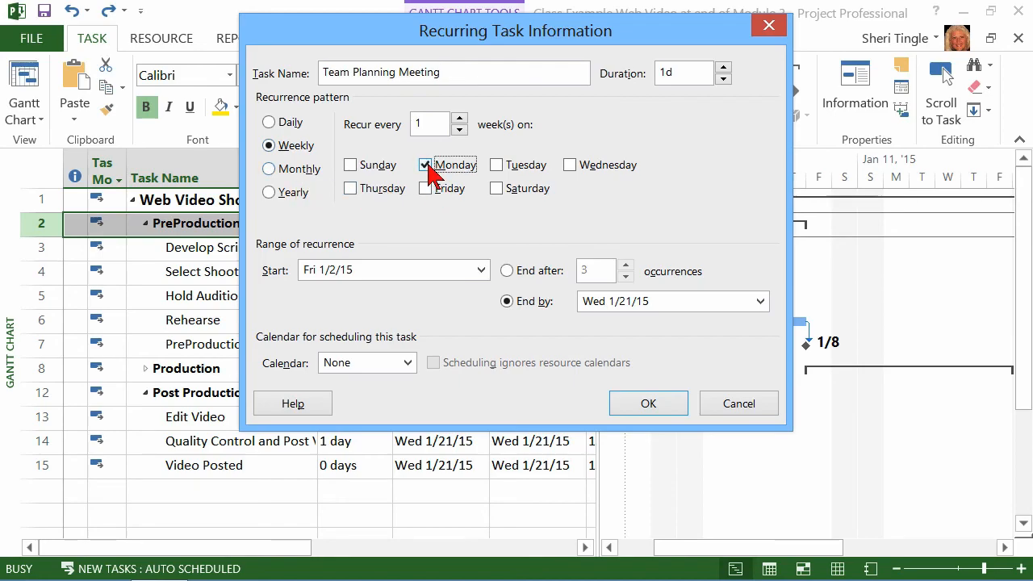
pyautogui.moveTo(270, 130)
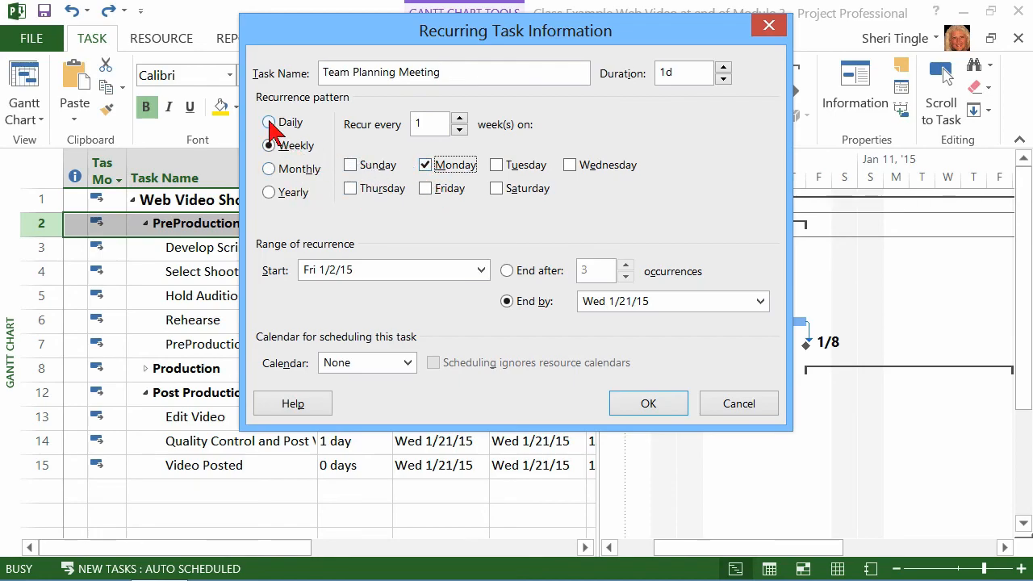
pyautogui.click(268, 122)
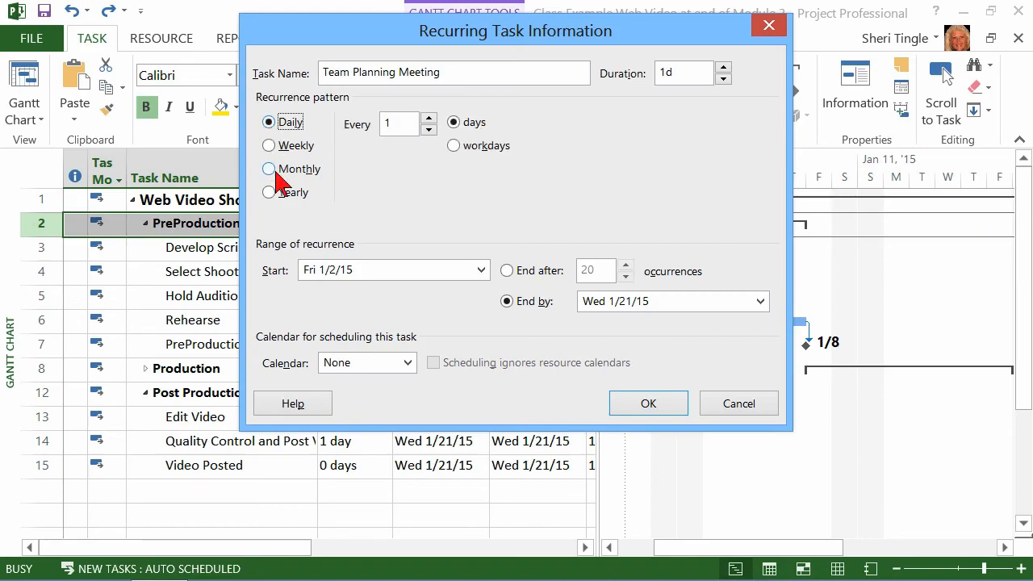
pyautogui.click(268, 192)
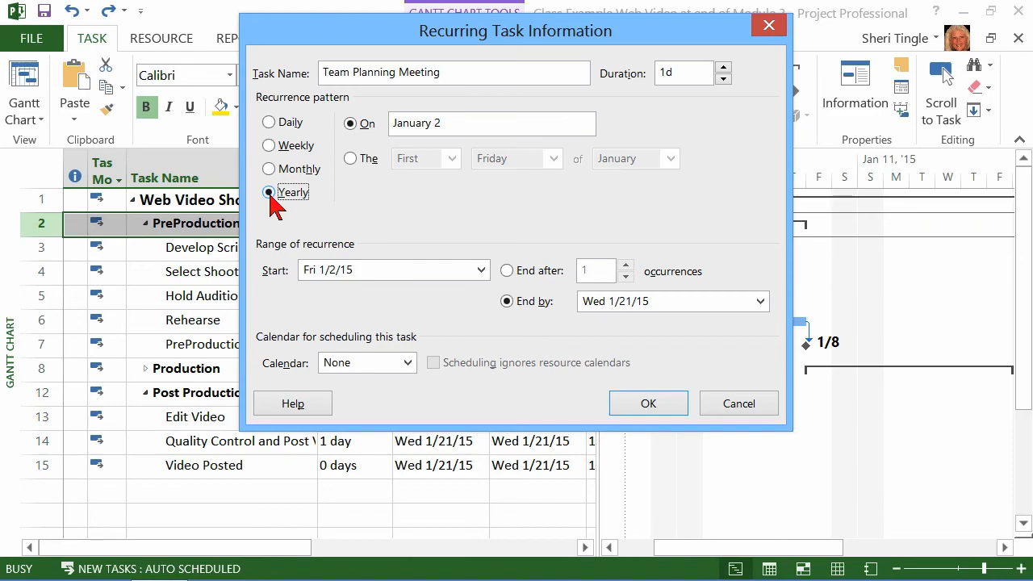
pyautogui.moveTo(312, 199)
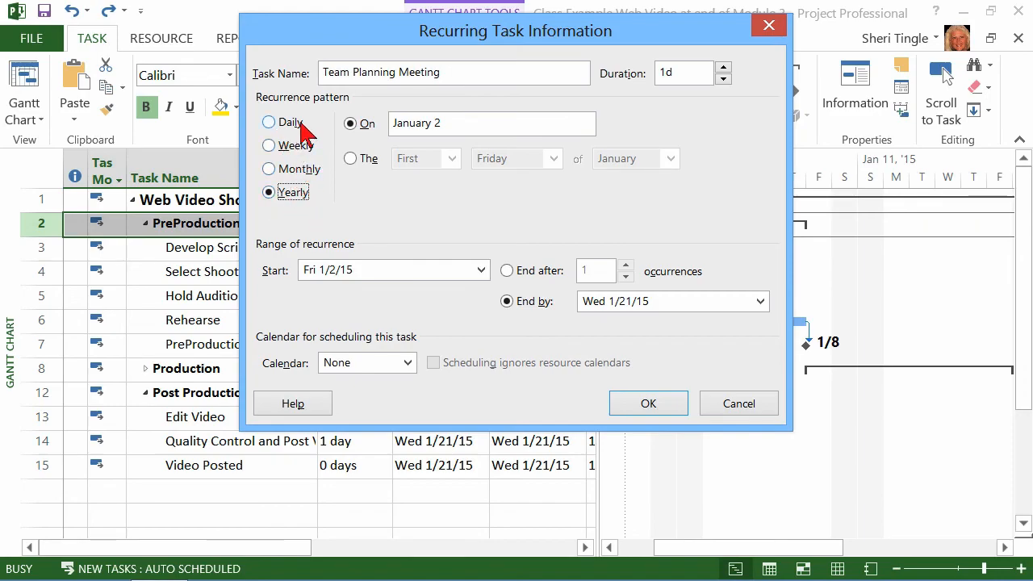
pyautogui.click(268, 122)
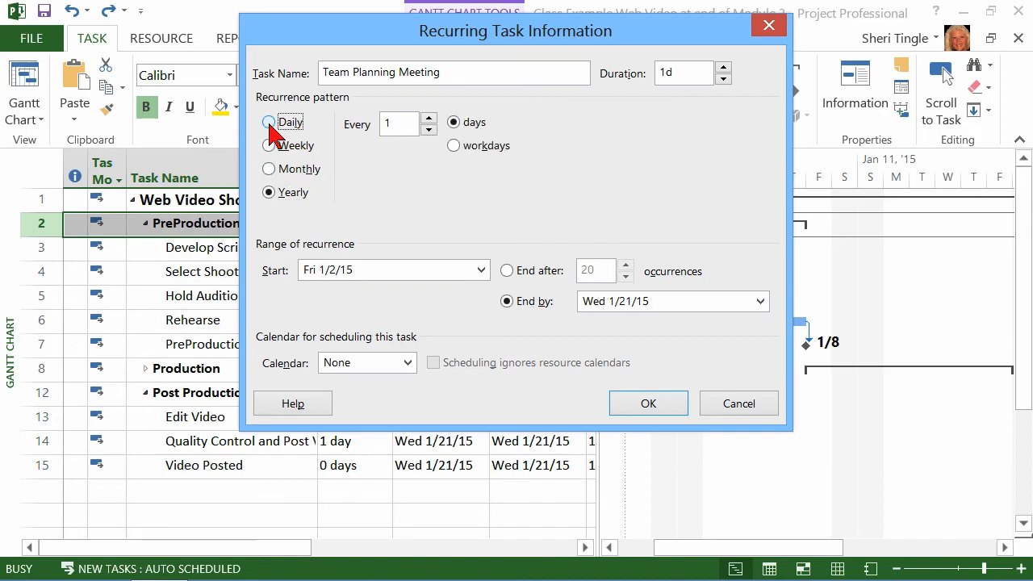
pyautogui.click(269, 145)
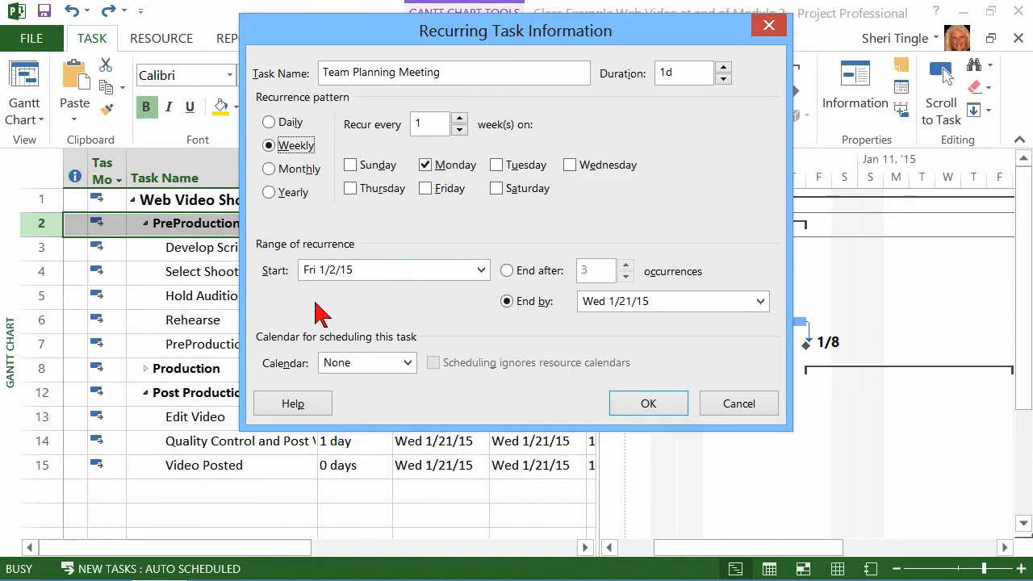
pyautogui.moveTo(347, 302)
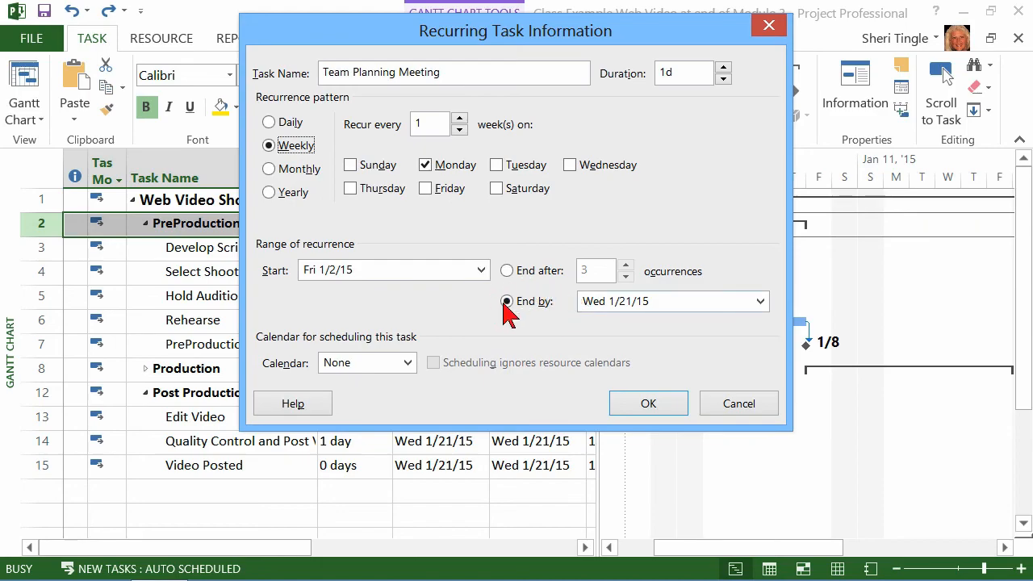
# - Set the recurrence range to End by Mon 1/19/15 after briefly trying End after
pyautogui.click(506, 302)
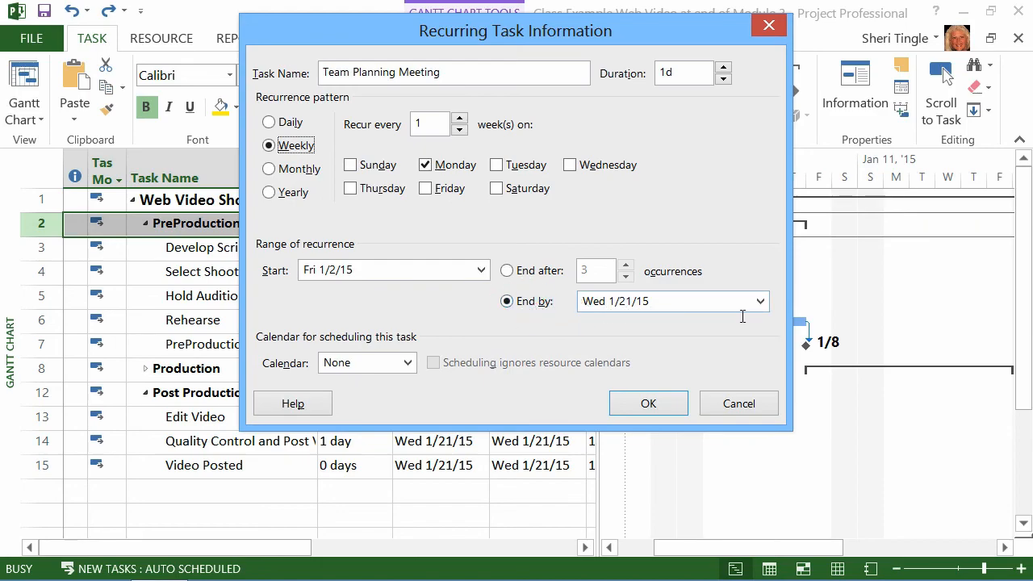
pyautogui.moveTo(561, 119)
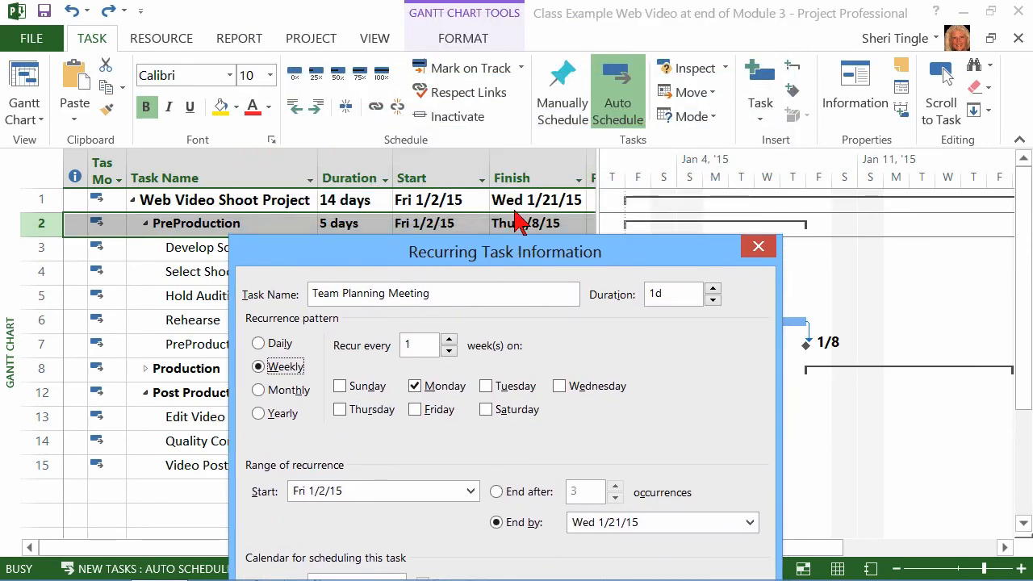
pyautogui.moveTo(582, 218)
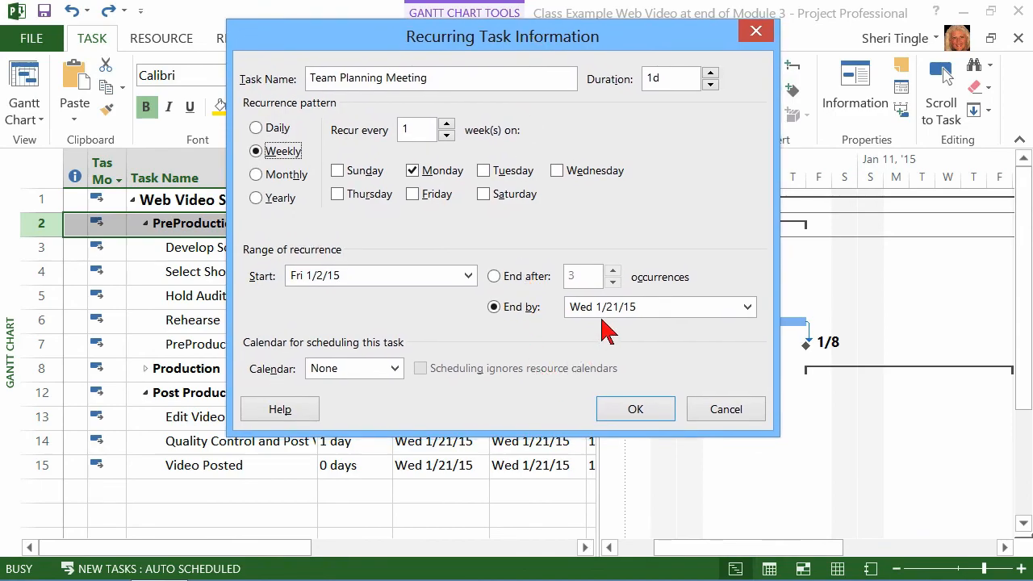
pyautogui.moveTo(646, 333)
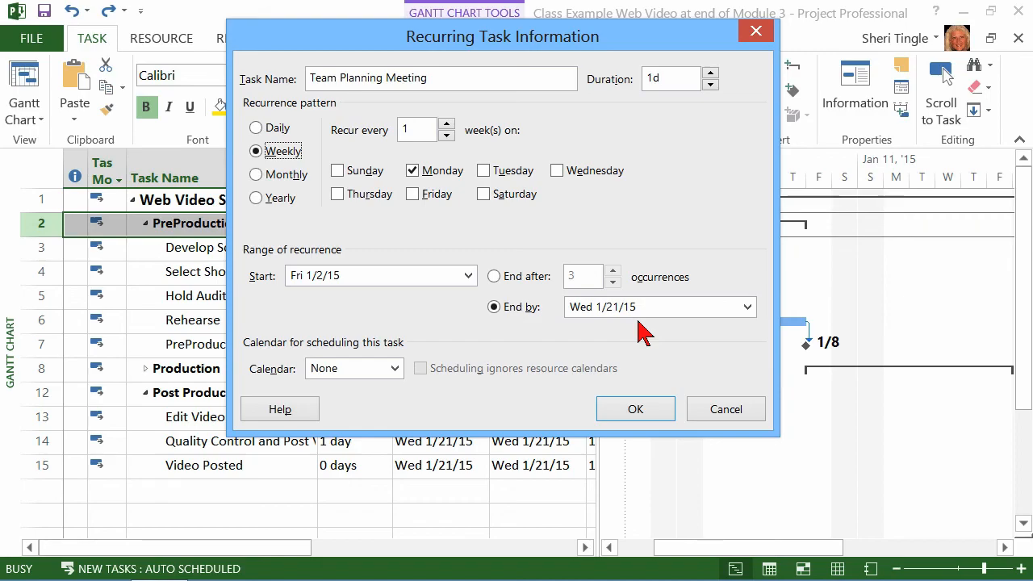
pyautogui.moveTo(202, 335)
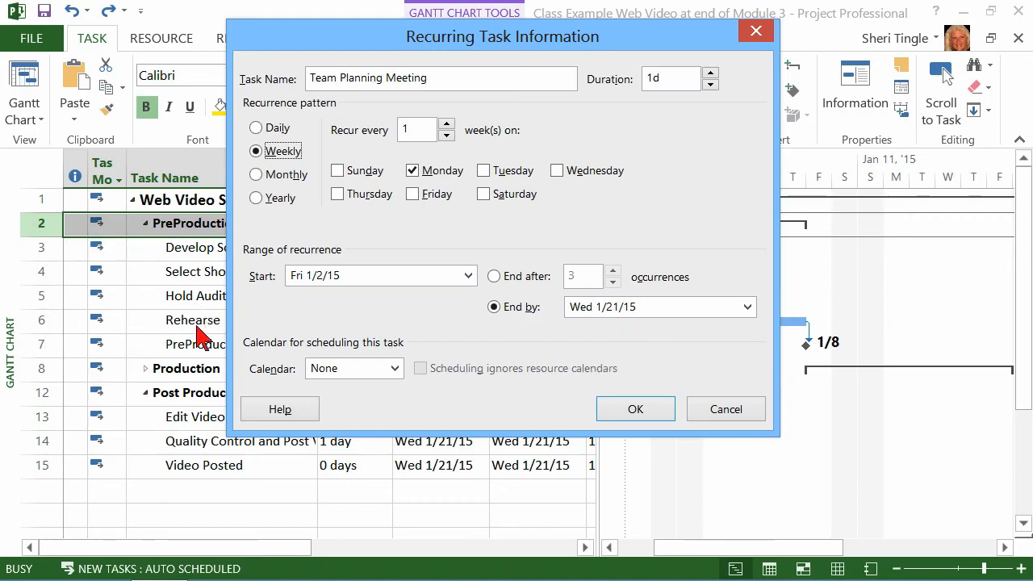
pyautogui.moveTo(670, 297)
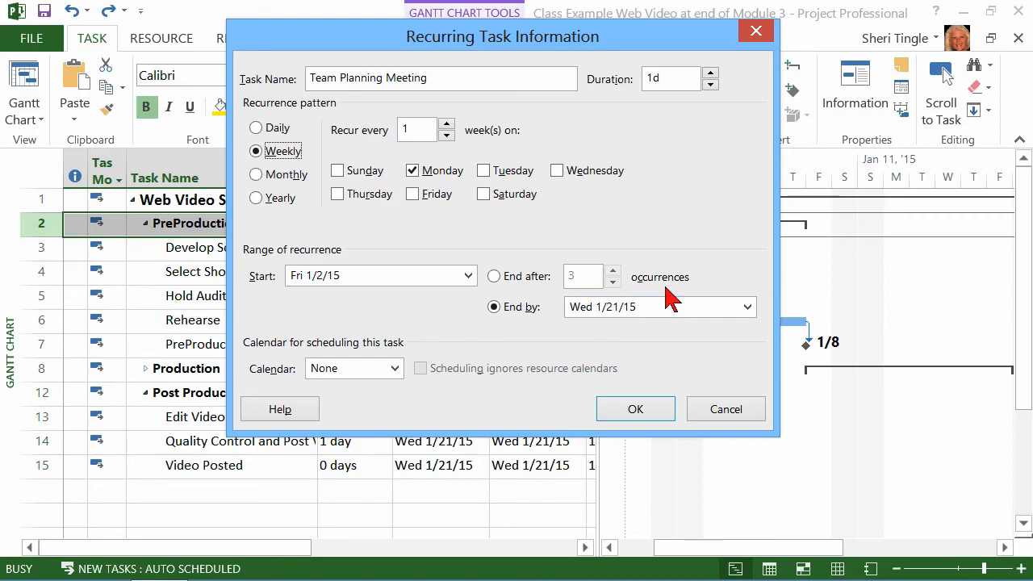
pyautogui.moveTo(677, 353)
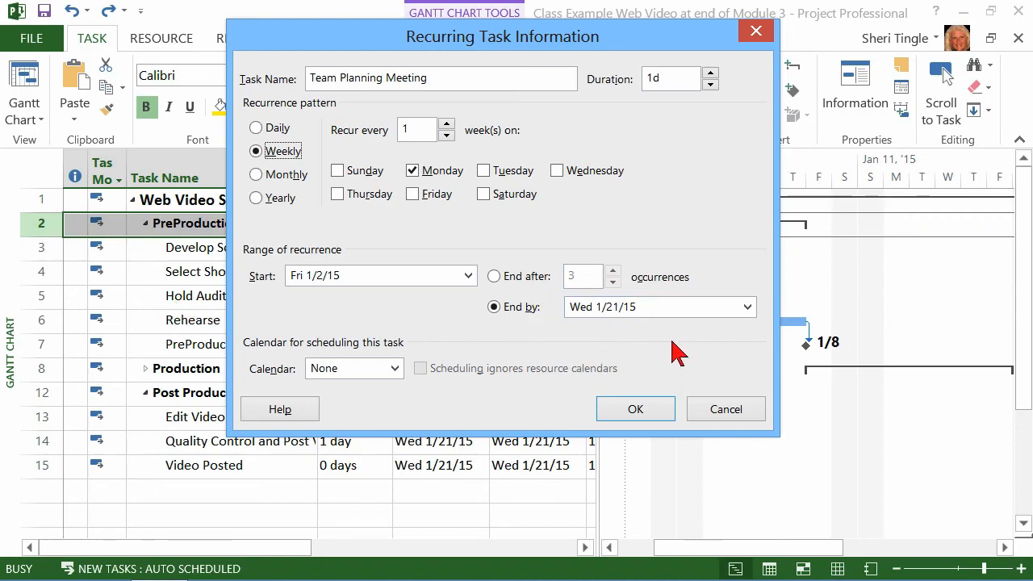
pyautogui.moveTo(501, 287)
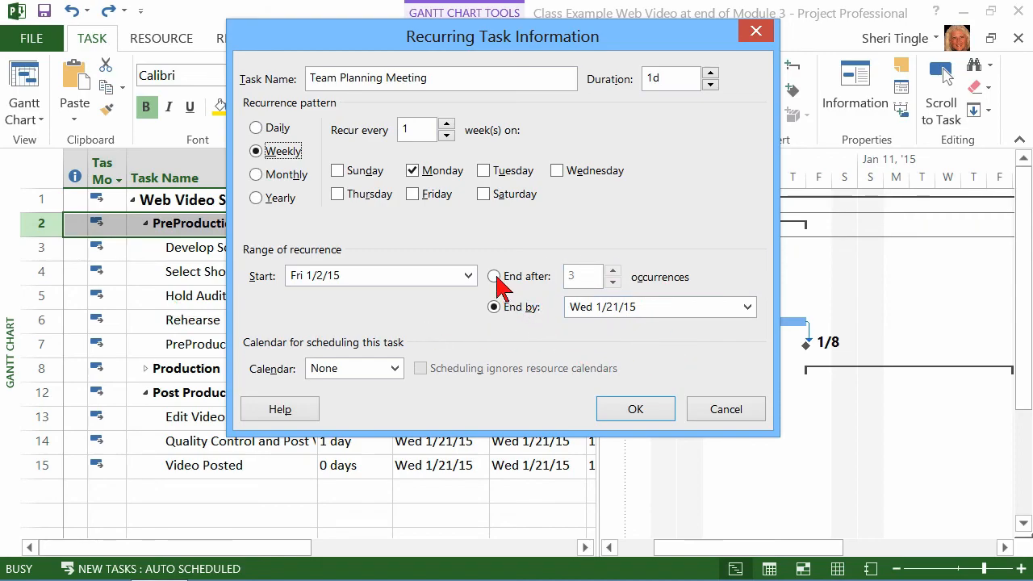
pyautogui.click(493, 277)
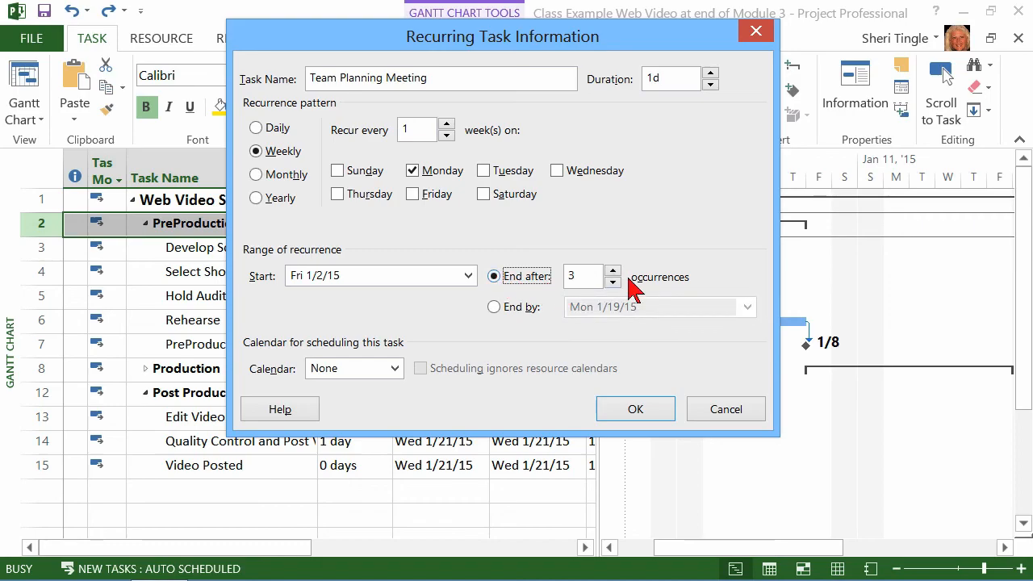
pyautogui.click(493, 306)
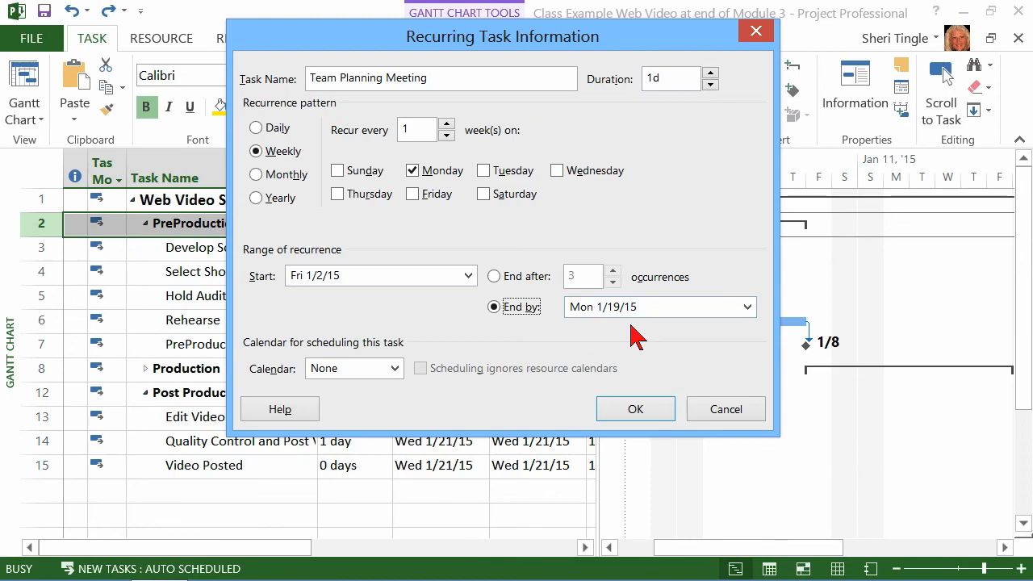
pyautogui.moveTo(278, 359)
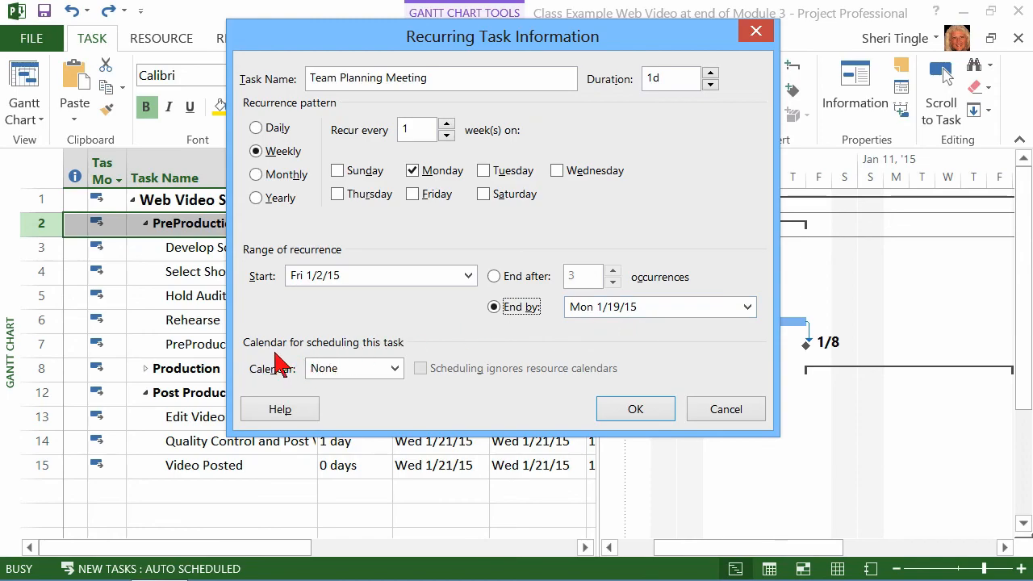
# - Choose the Standard calendar and enable 'Scheduling ignores resource calendars'
pyautogui.click(395, 369)
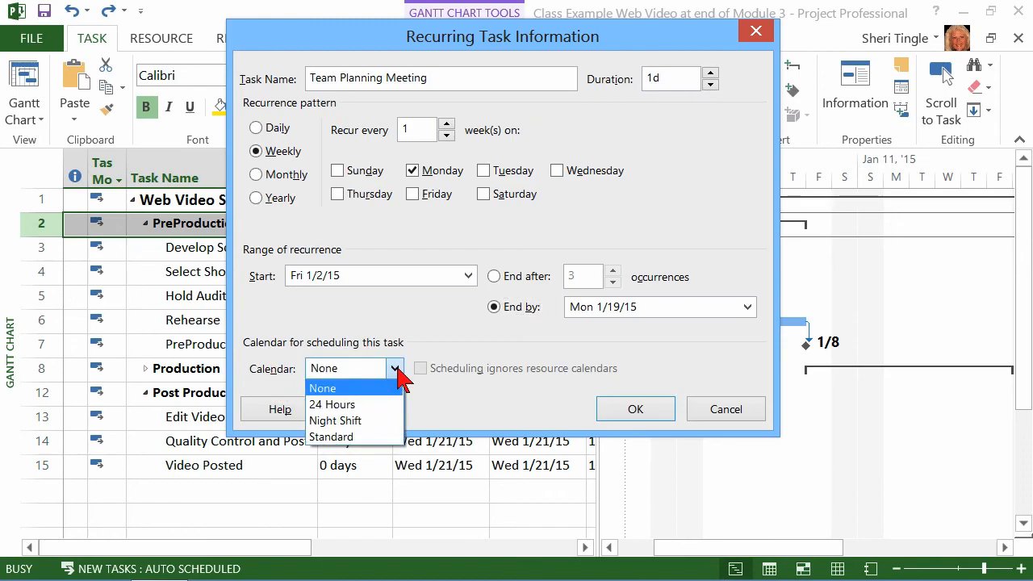
pyautogui.click(331, 437)
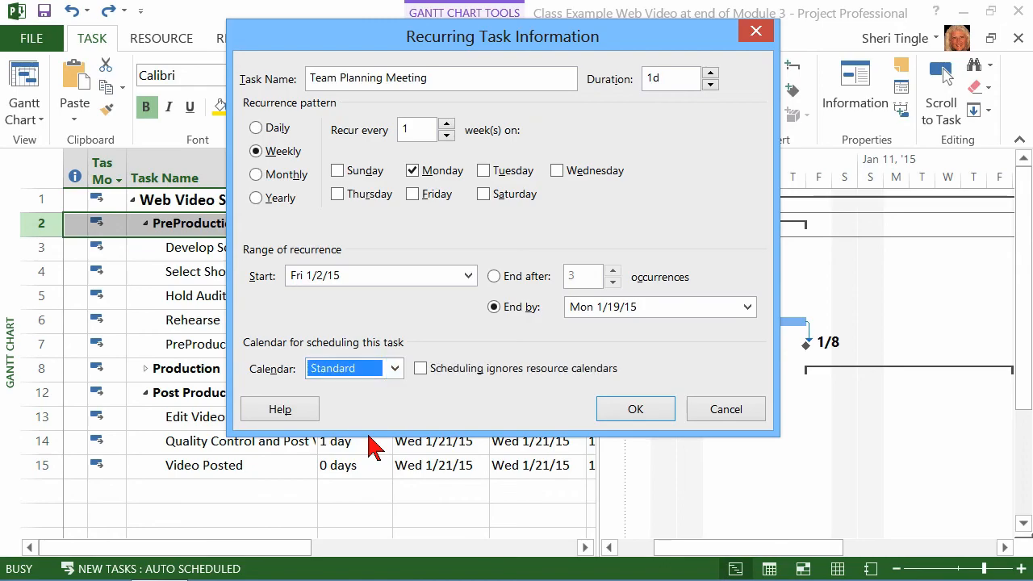
pyautogui.moveTo(392, 411)
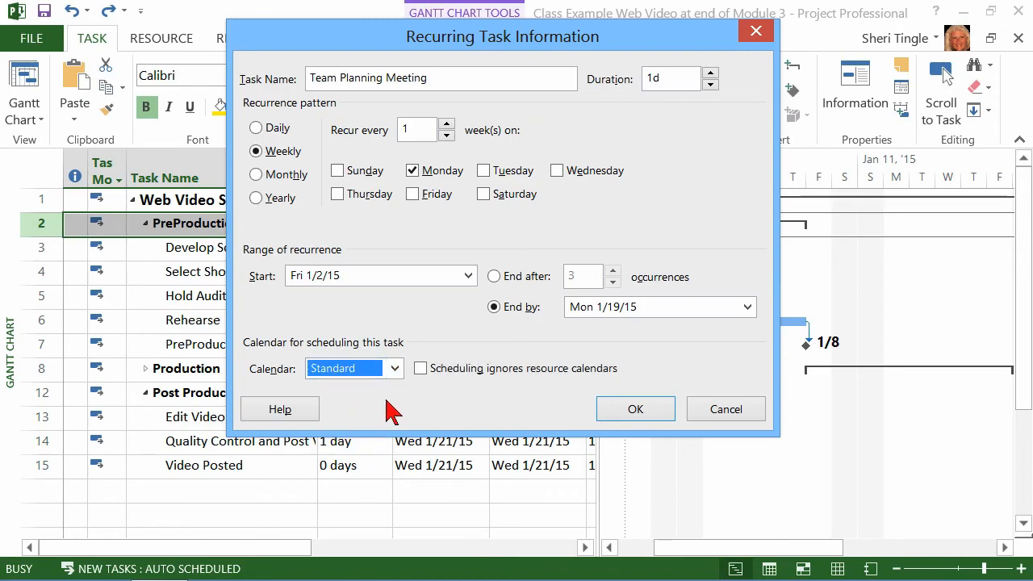
pyautogui.moveTo(522, 384)
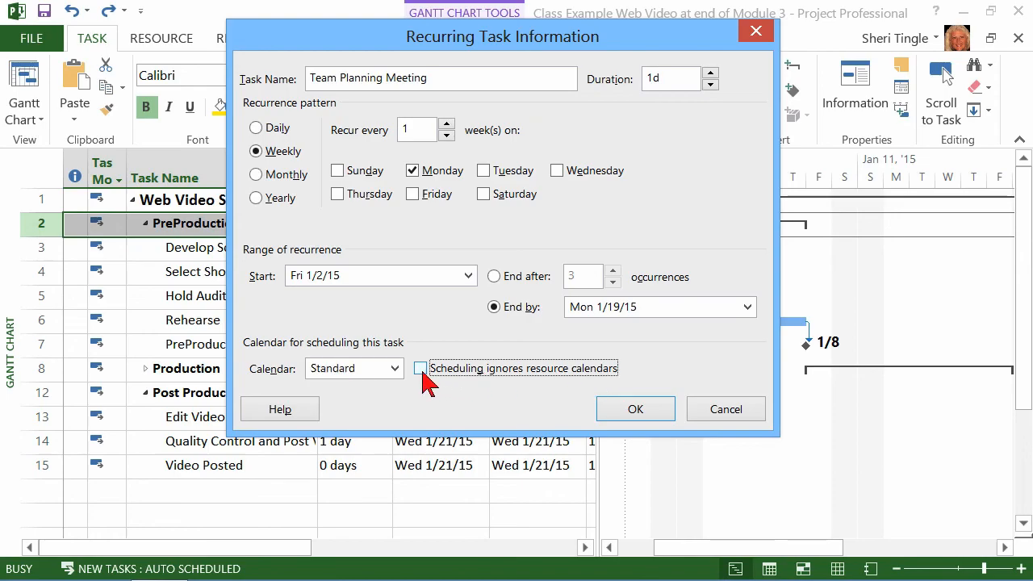
pyautogui.click(420, 368)
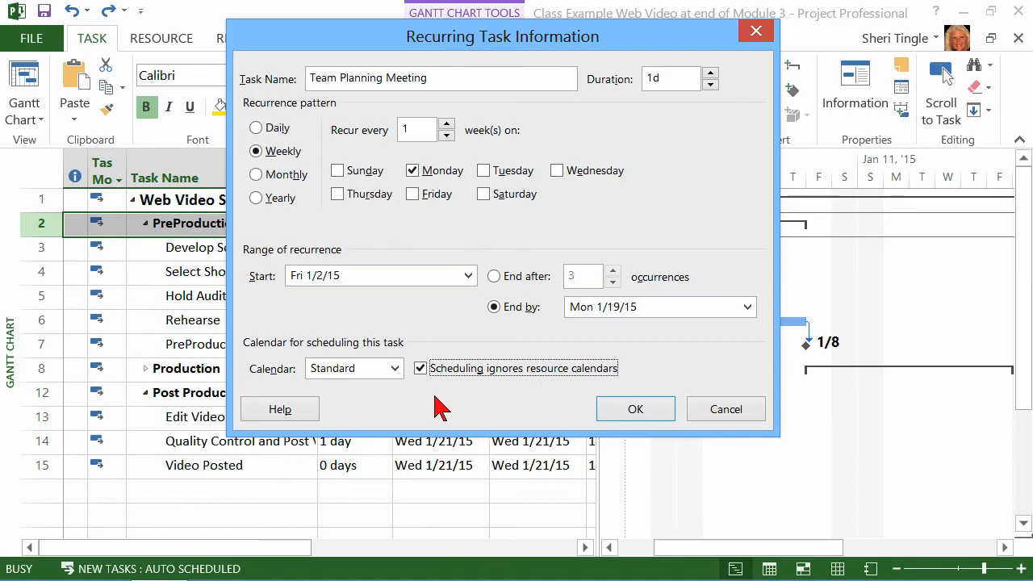
pyautogui.moveTo(435, 396)
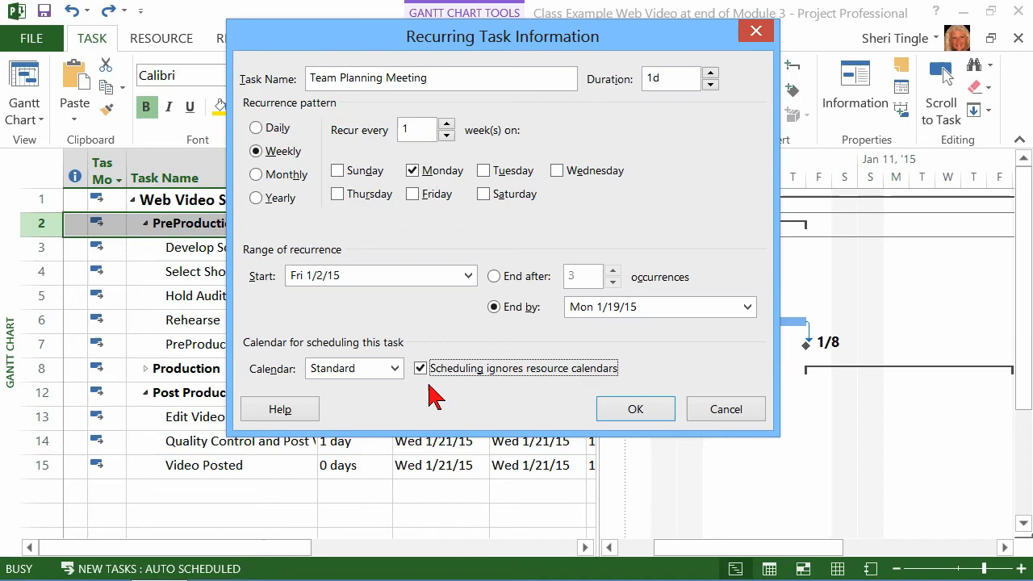
pyautogui.moveTo(443, 396)
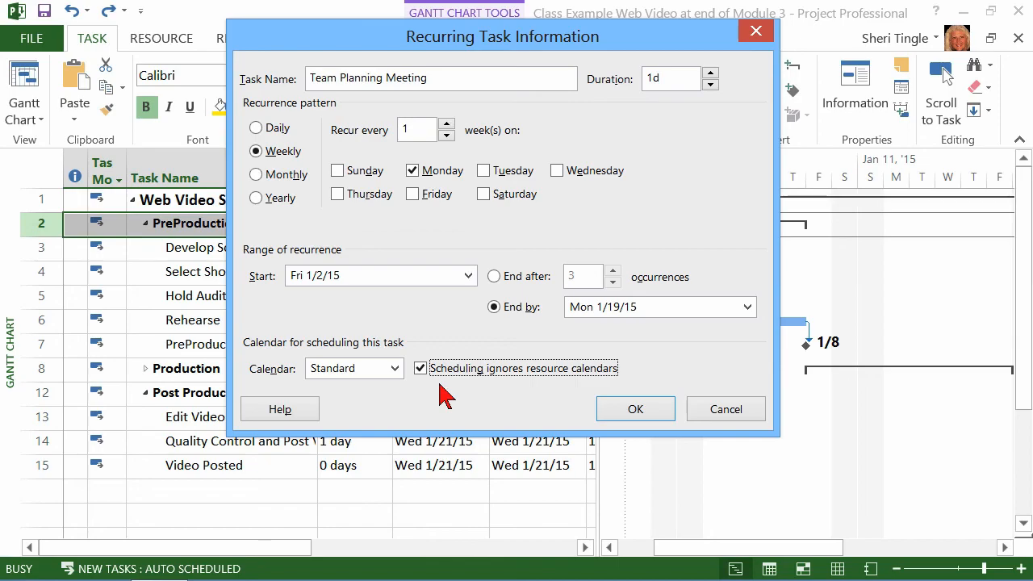
pyautogui.moveTo(474, 396)
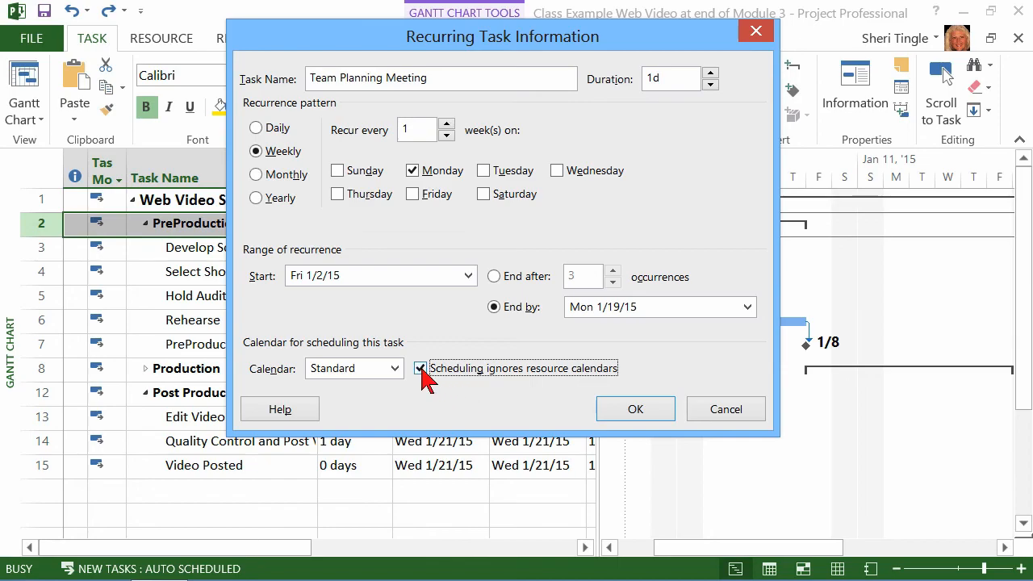
pyautogui.click(420, 368)
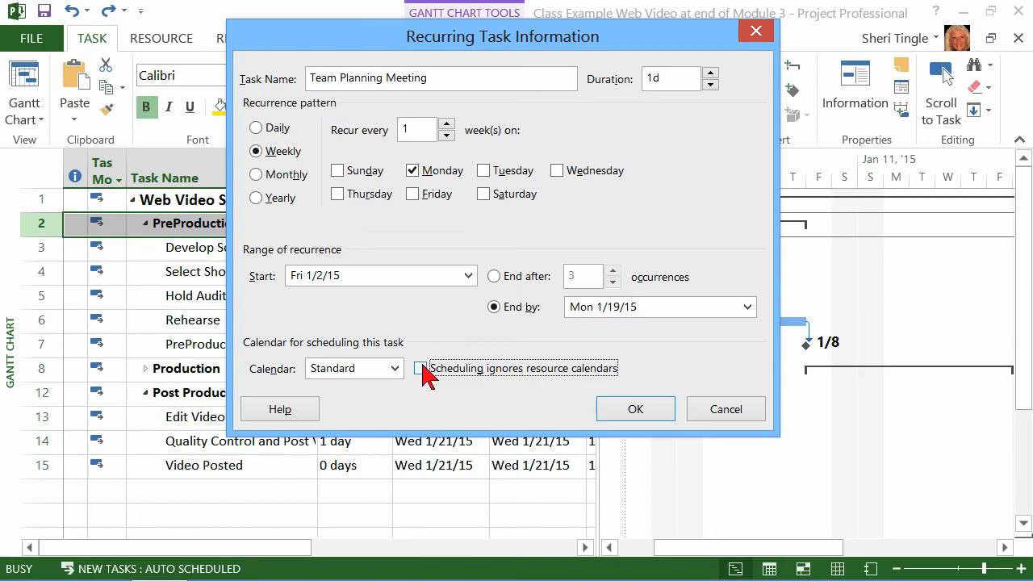
pyautogui.click(419, 368)
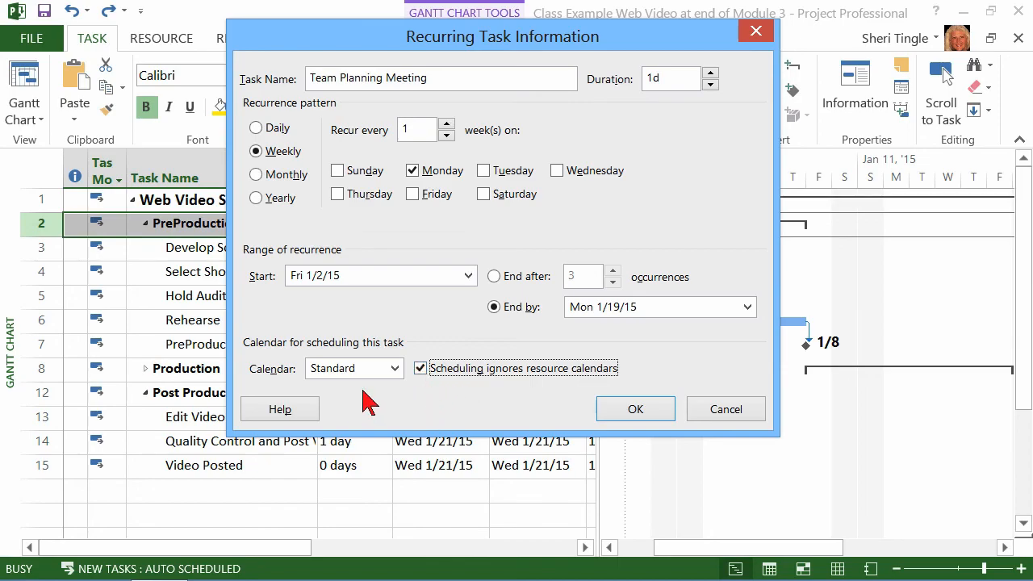
pyautogui.moveTo(384, 351)
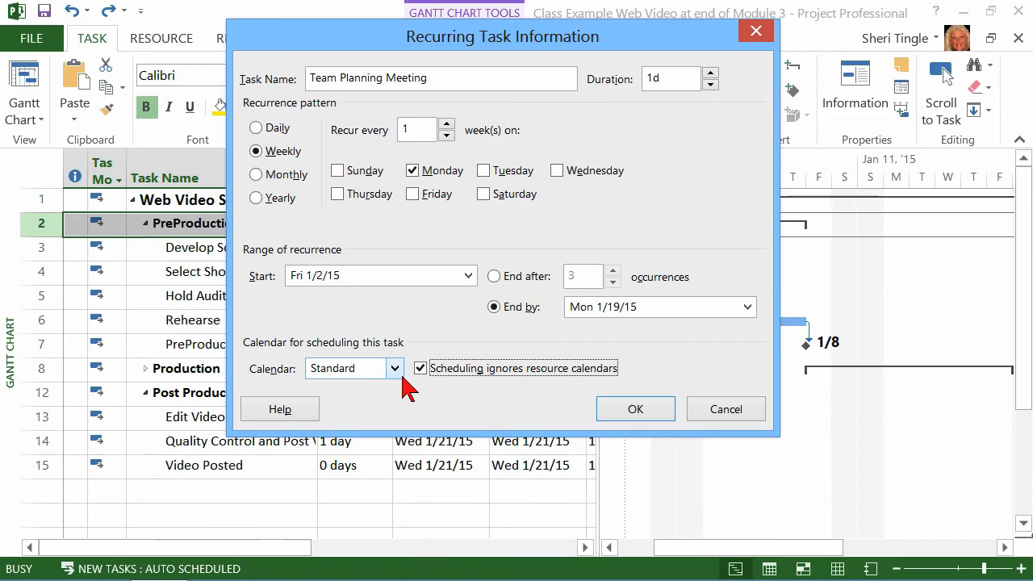
pyautogui.moveTo(674, 109)
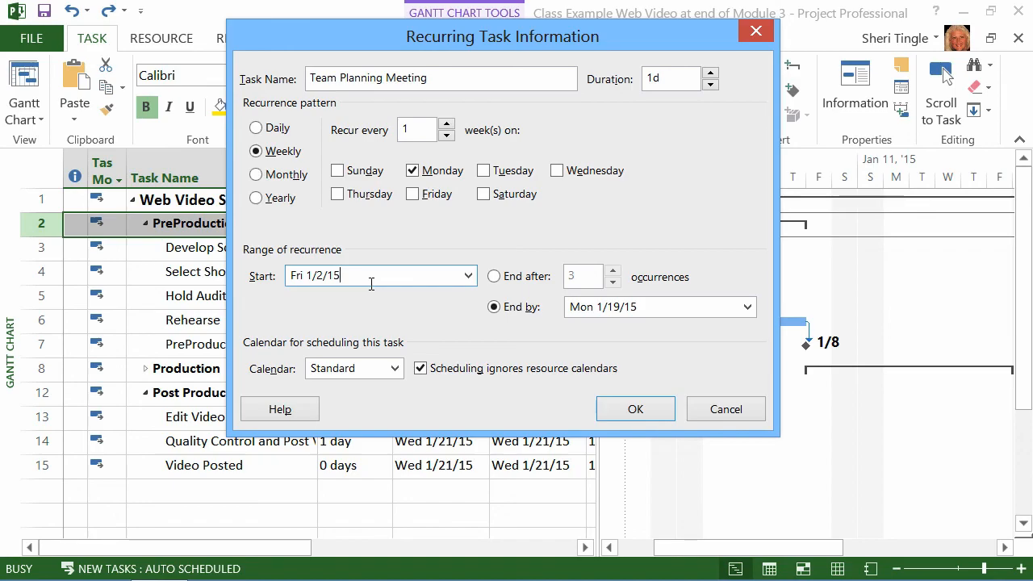
# - Add a 10AM start time to the Fri 1/2/15 start date
pyautogui.write('10')
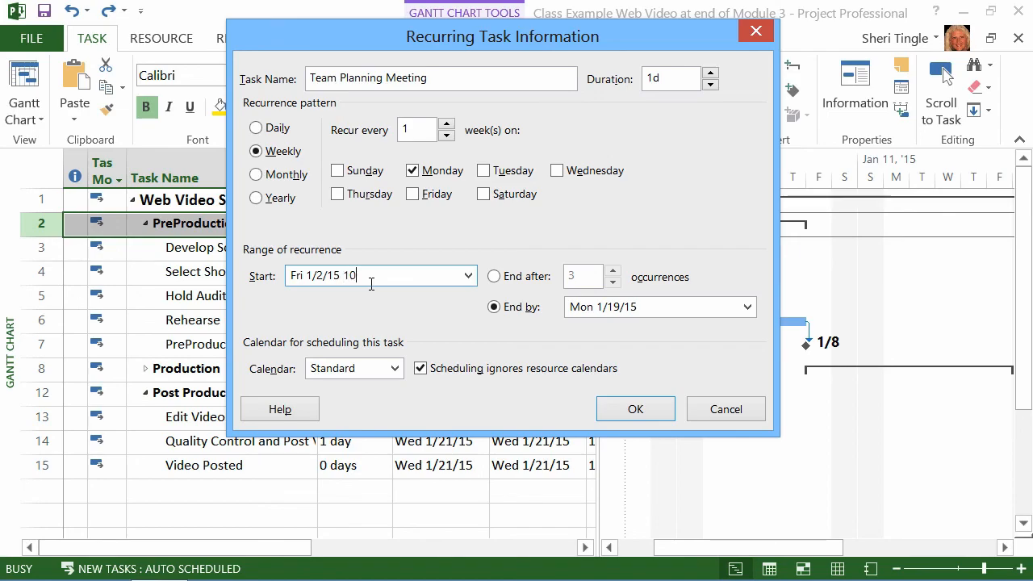
pyautogui.write('AM')
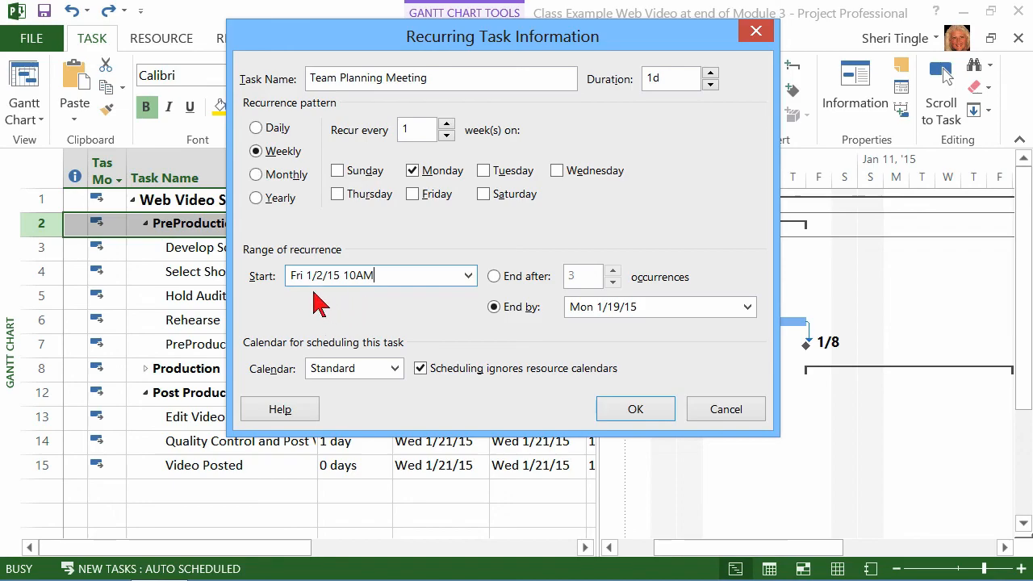
pyautogui.moveTo(315, 299)
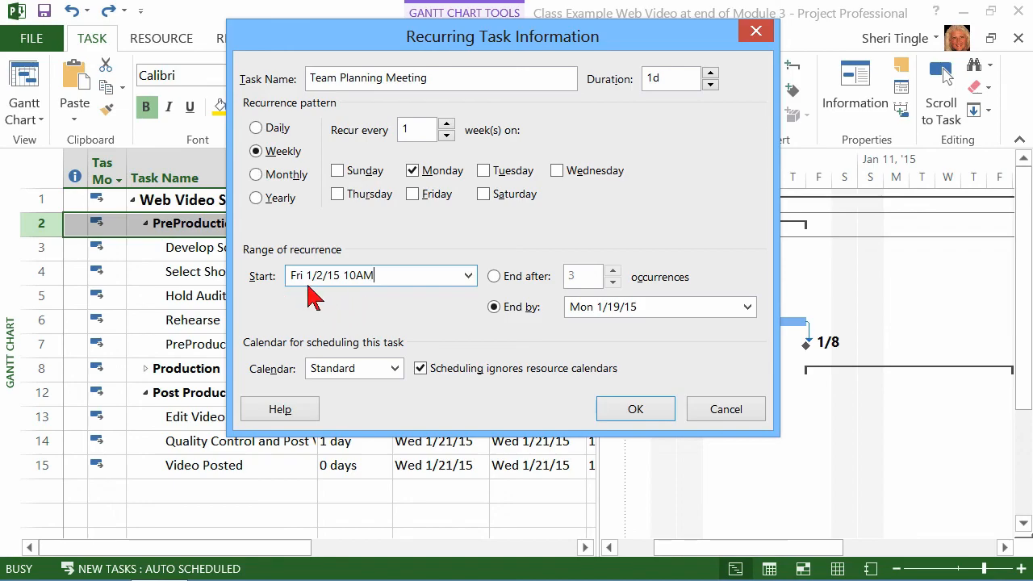
pyautogui.moveTo(406, 170)
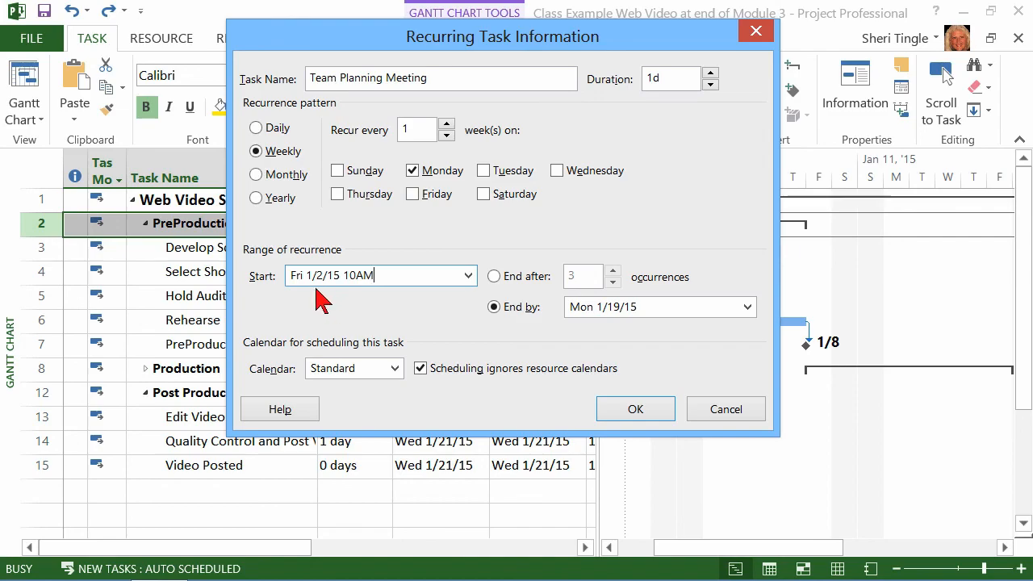
pyautogui.moveTo(361, 303)
pyautogui.write('2h')
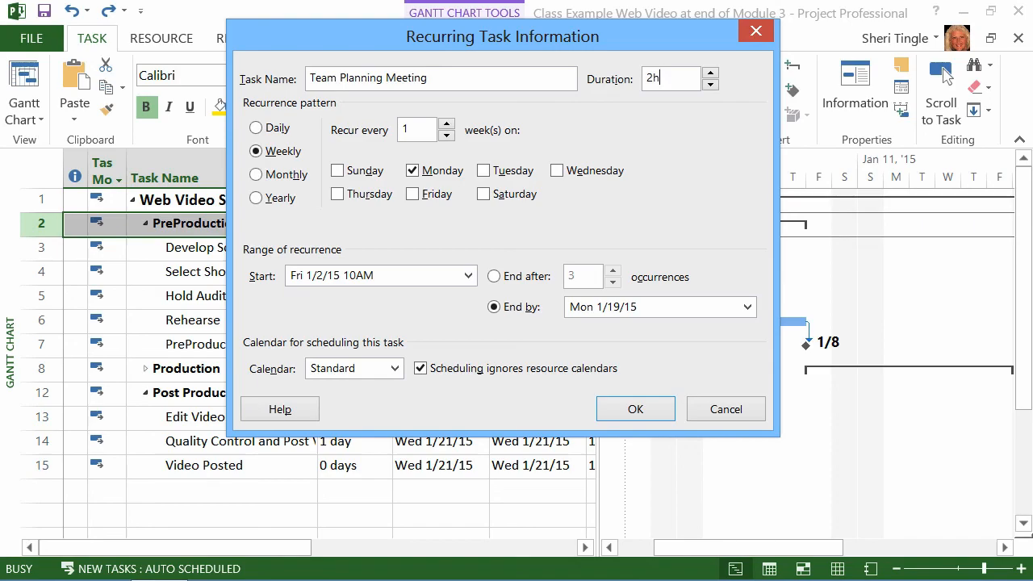
pyautogui.moveTo(618, 21)
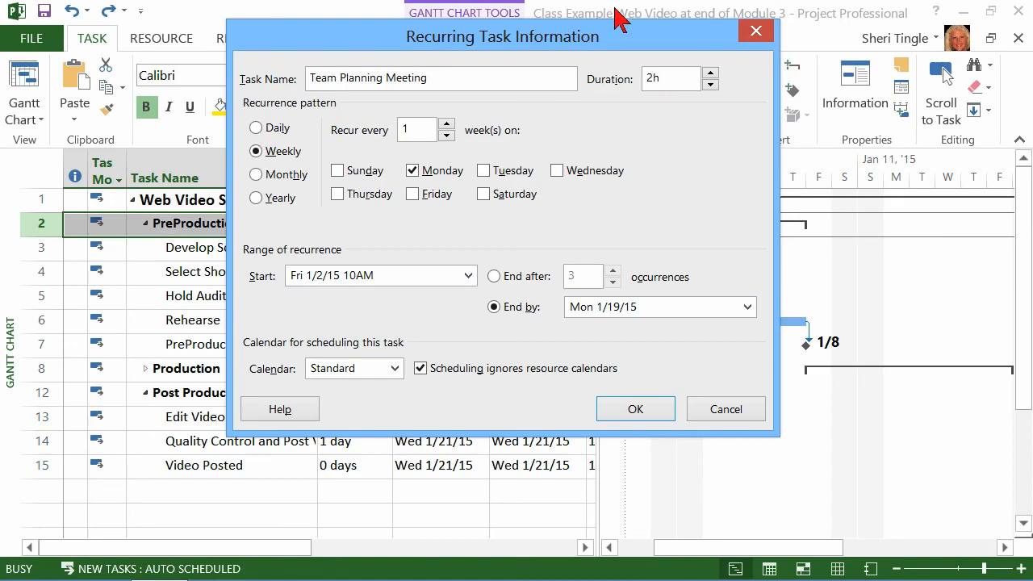
pyautogui.moveTo(403, 187)
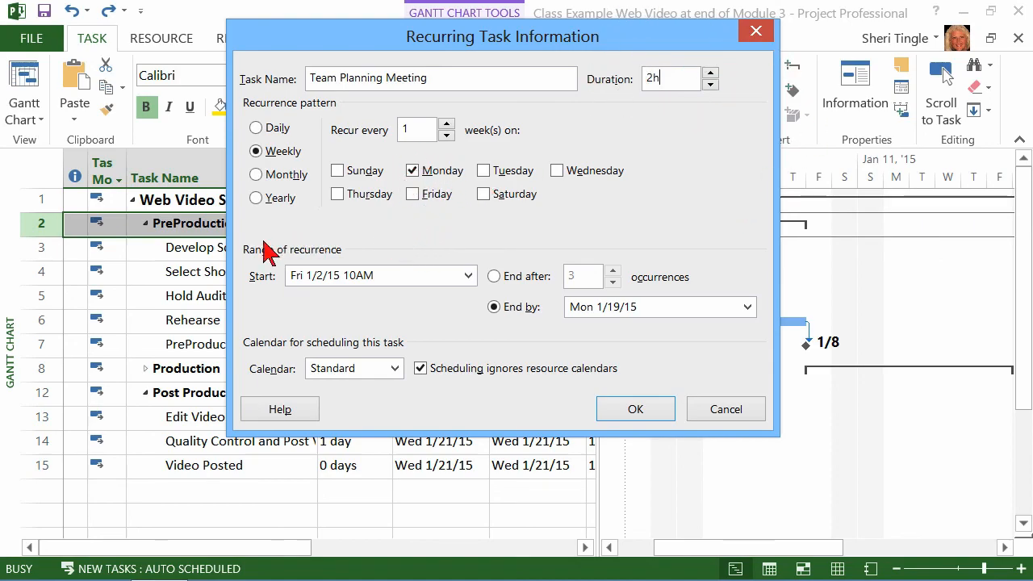
pyautogui.moveTo(355, 295)
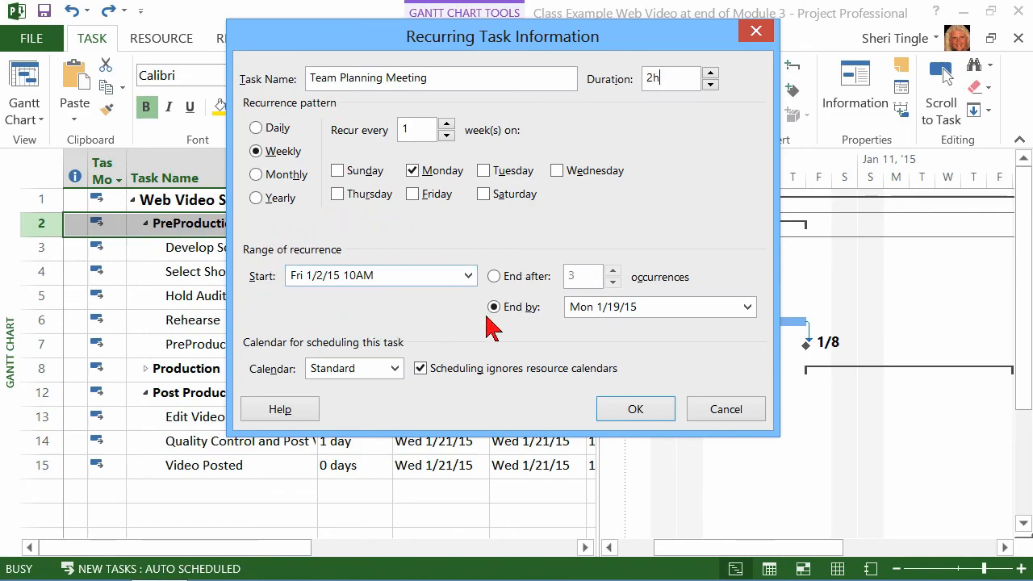
pyautogui.moveTo(649, 335)
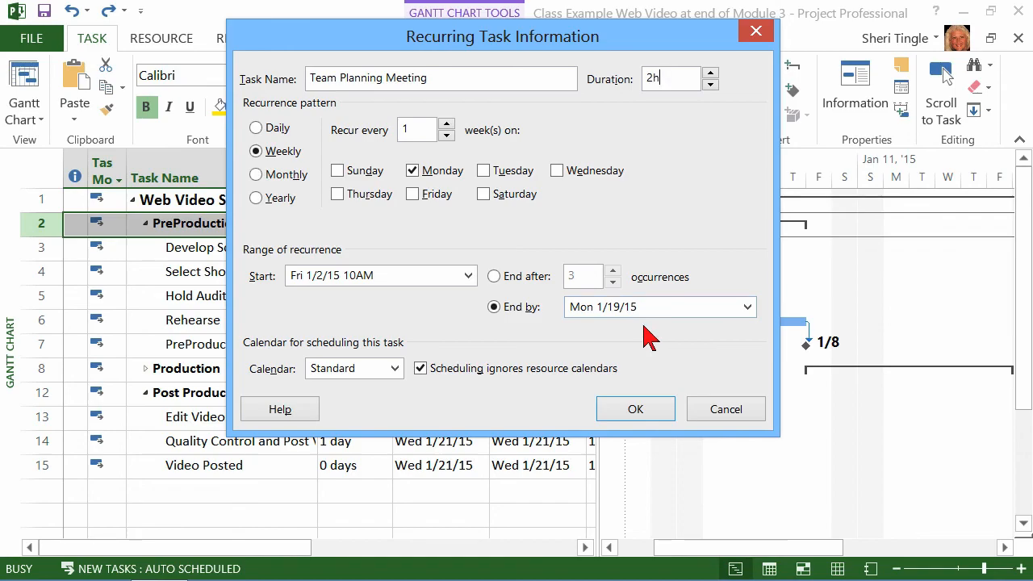
pyautogui.moveTo(355, 392)
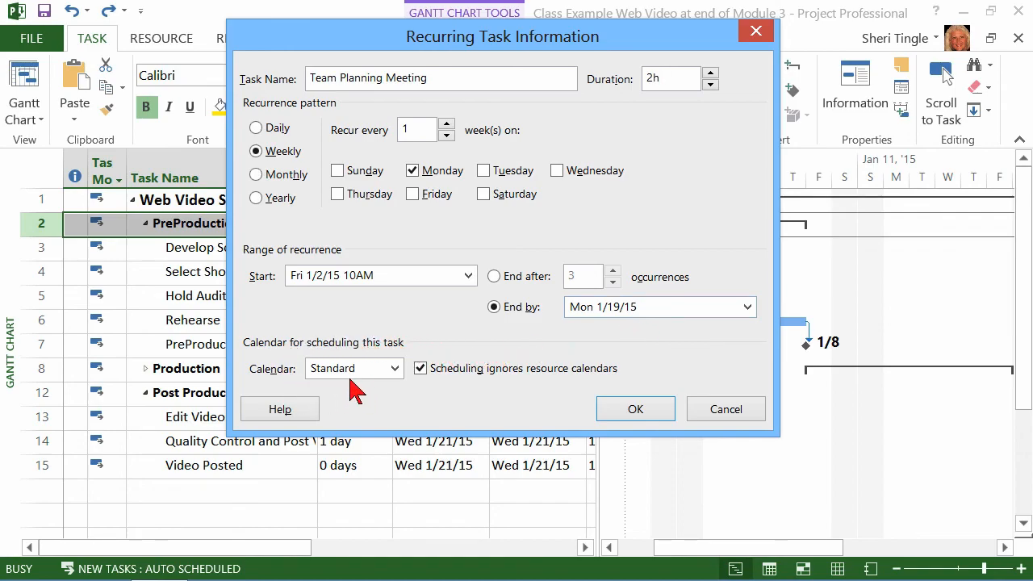
pyautogui.moveTo(533, 401)
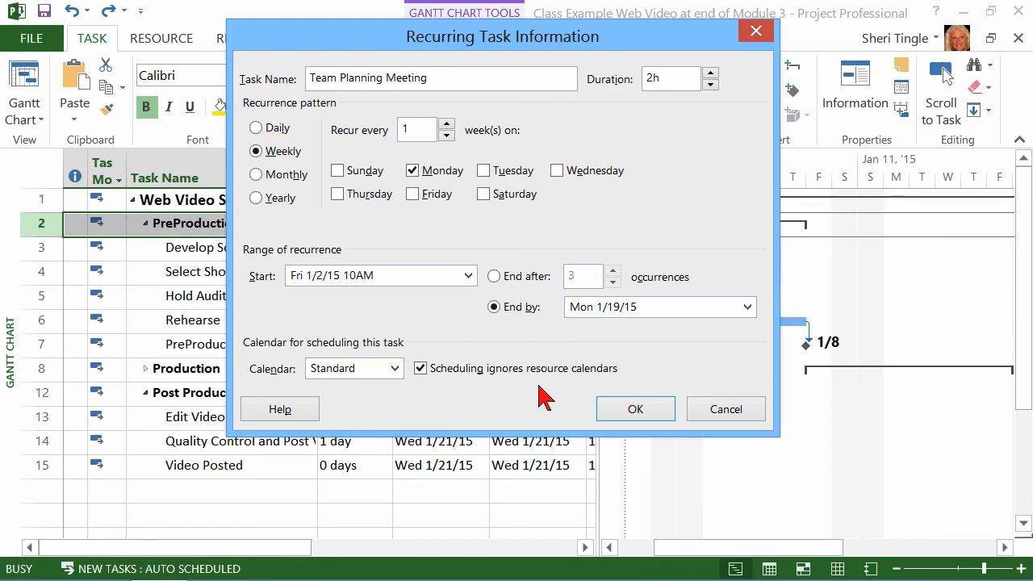
pyautogui.moveTo(557, 399)
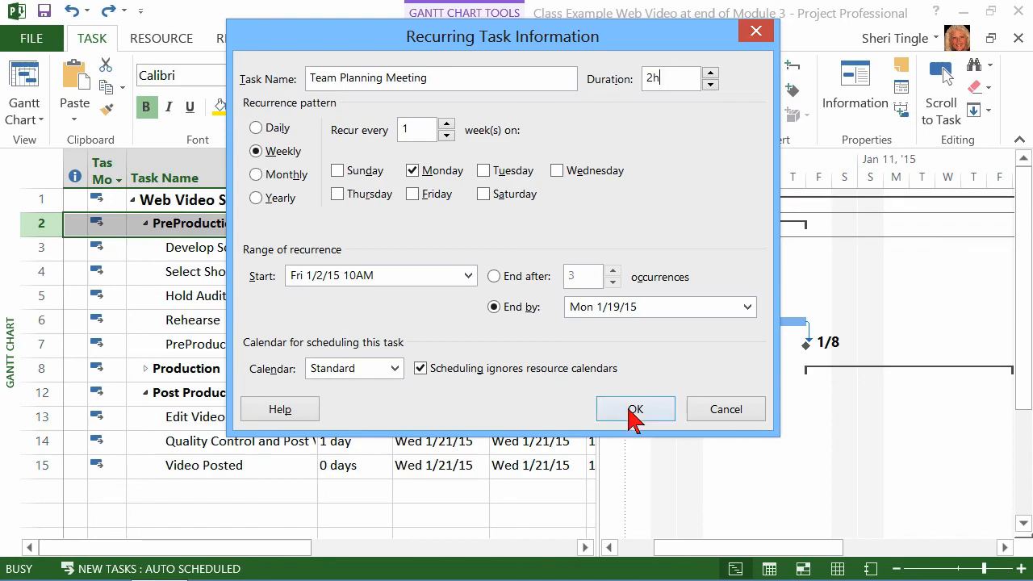
# - Confirm the recurring task, creating three 2-hour Monday meetings from 1/5 to 1/19/15
pyautogui.click(635, 409)
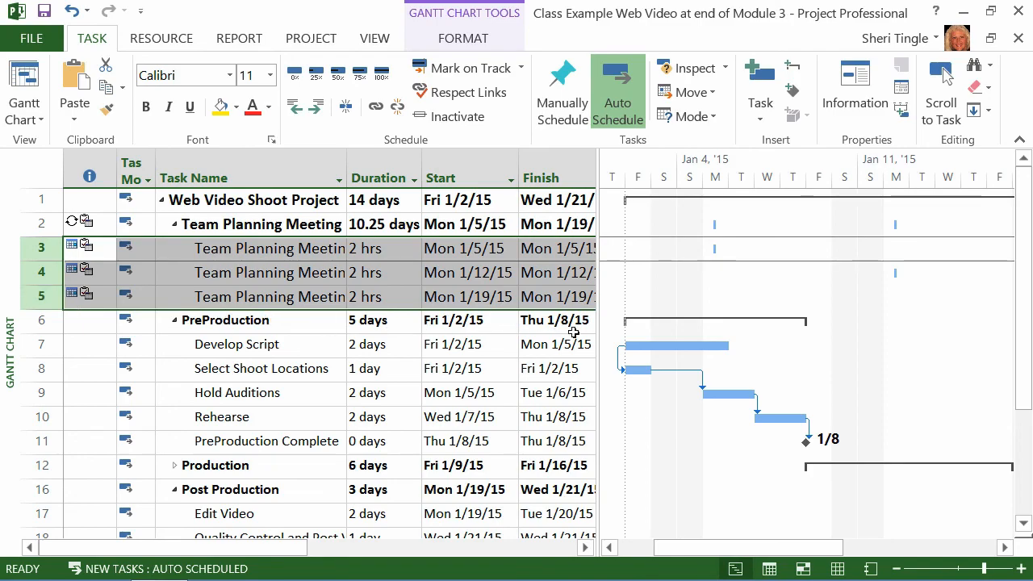
pyautogui.moveTo(511, 311)
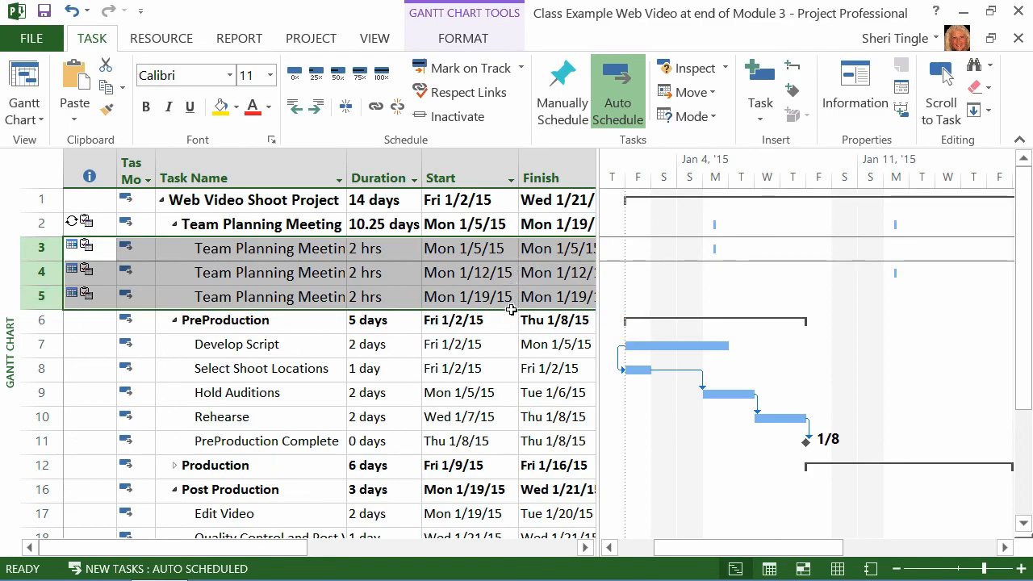
pyautogui.moveTo(684, 252)
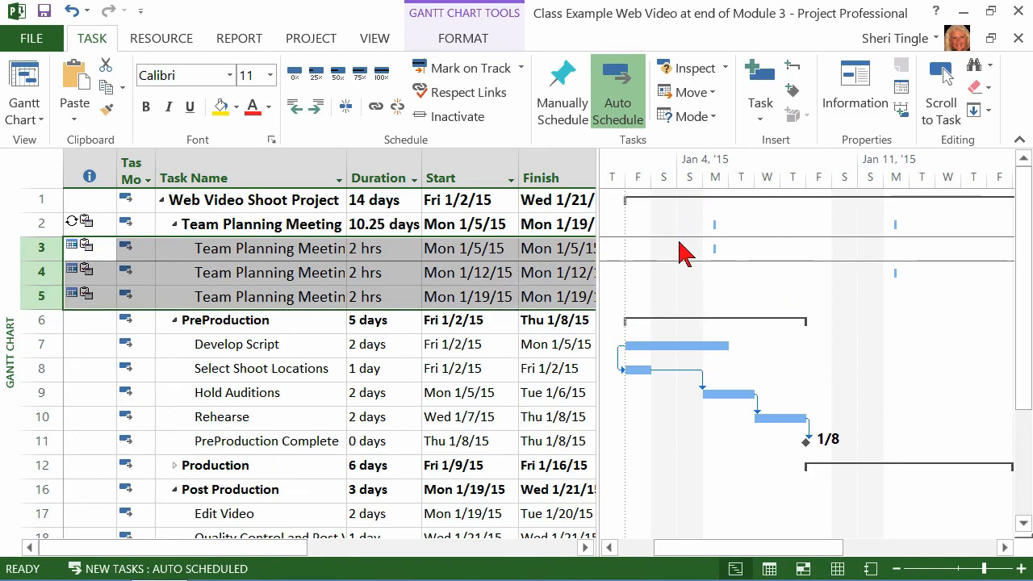
pyautogui.moveTo(730, 233)
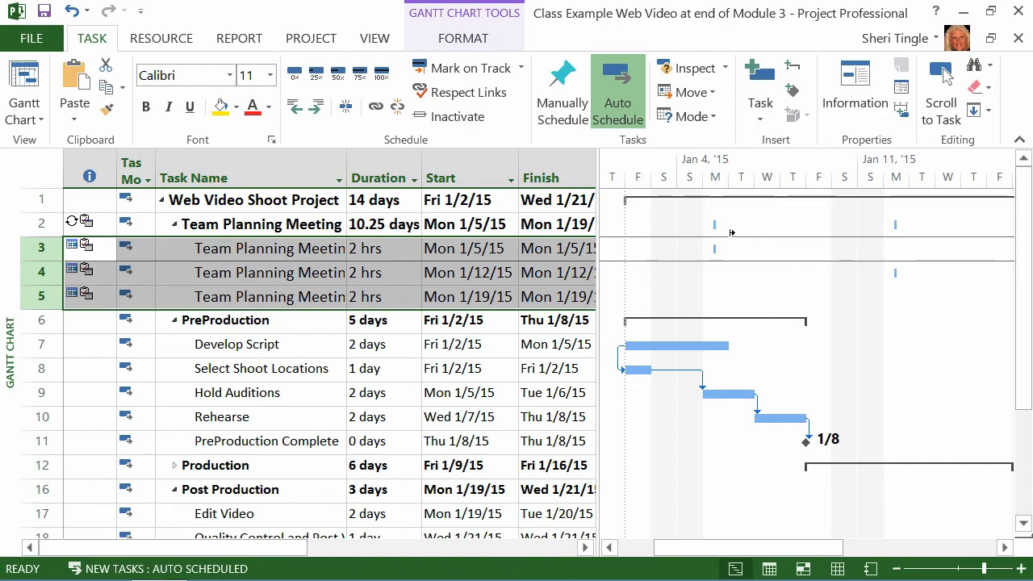
pyautogui.moveTo(809, 280)
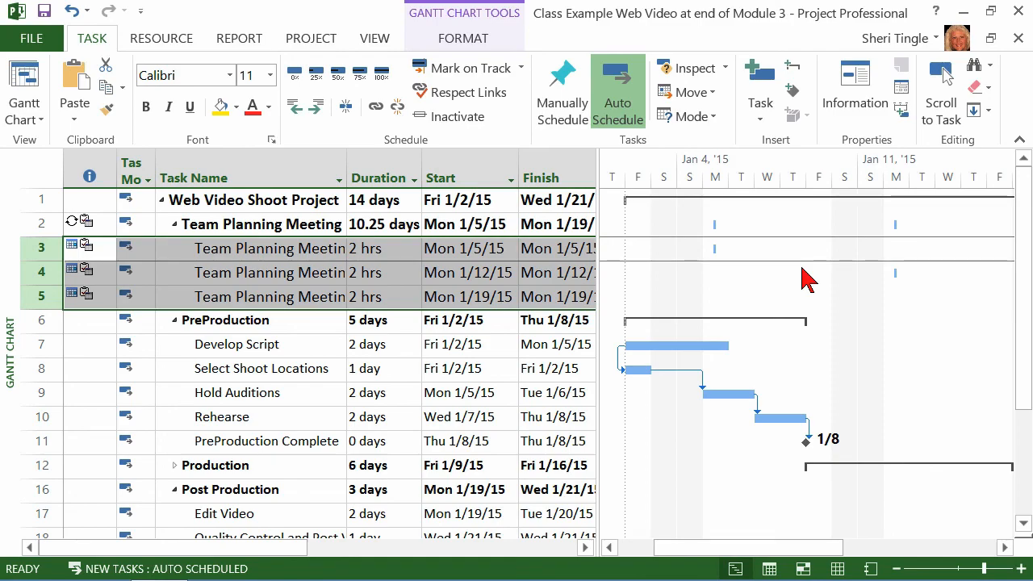
pyautogui.moveTo(799, 282)
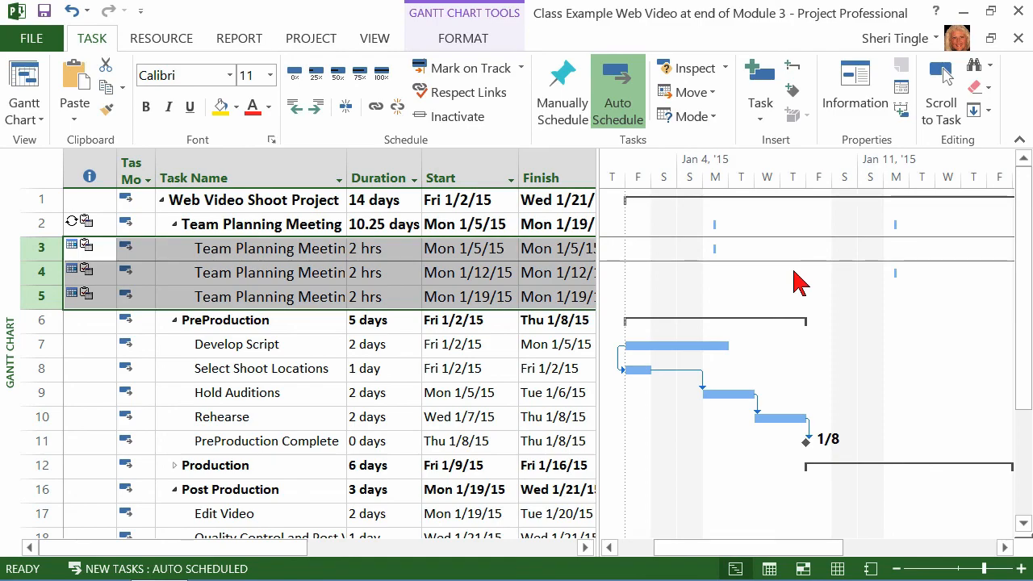
pyautogui.moveTo(423, 261)
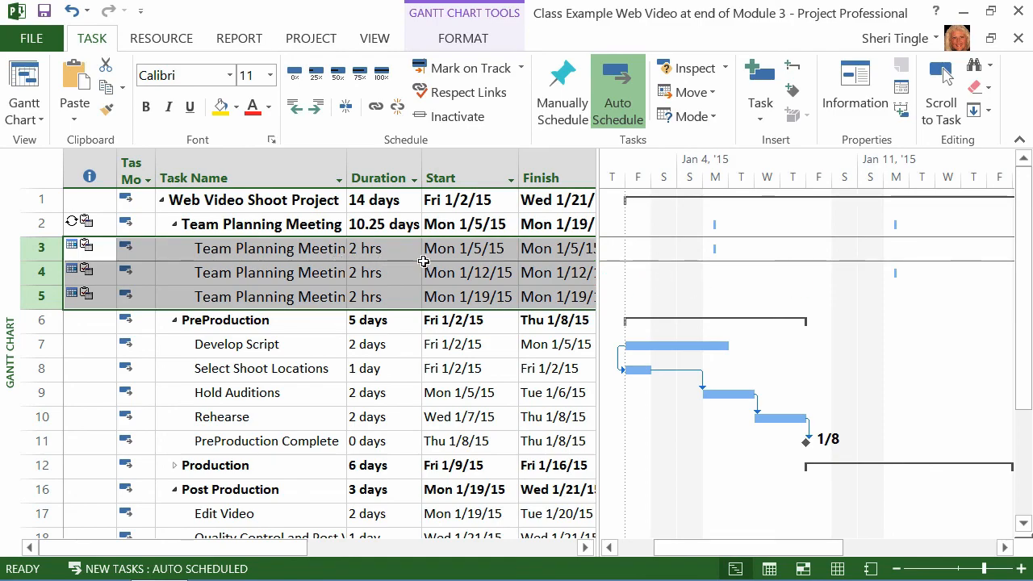
pyautogui.moveTo(630, 388)
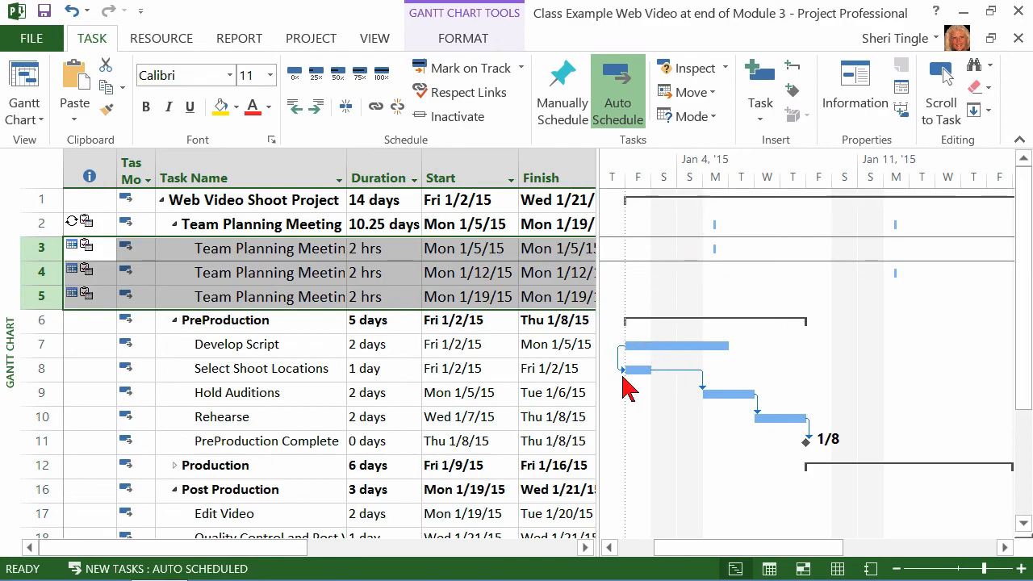
pyautogui.moveTo(658, 427)
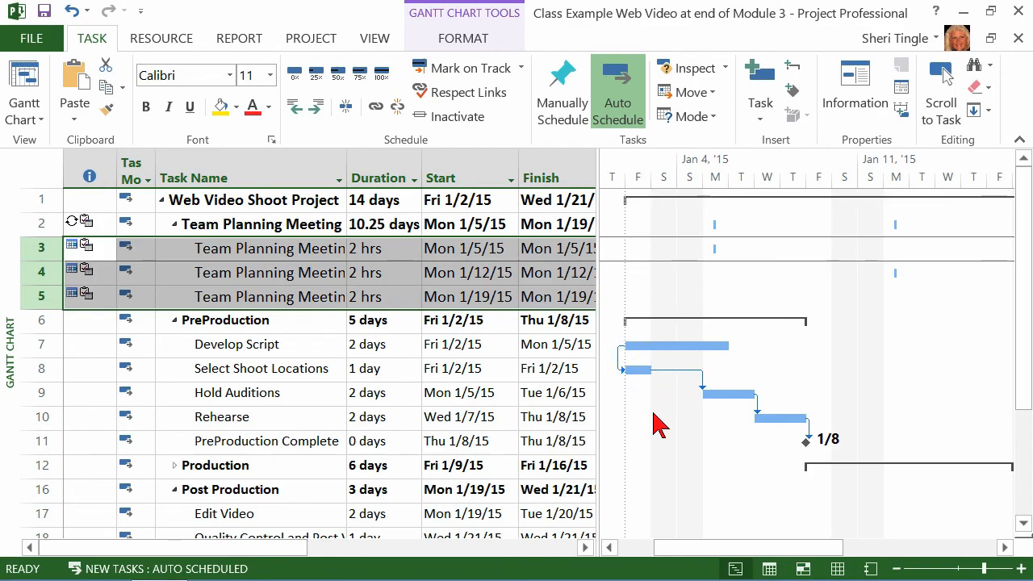
pyautogui.moveTo(197, 278)
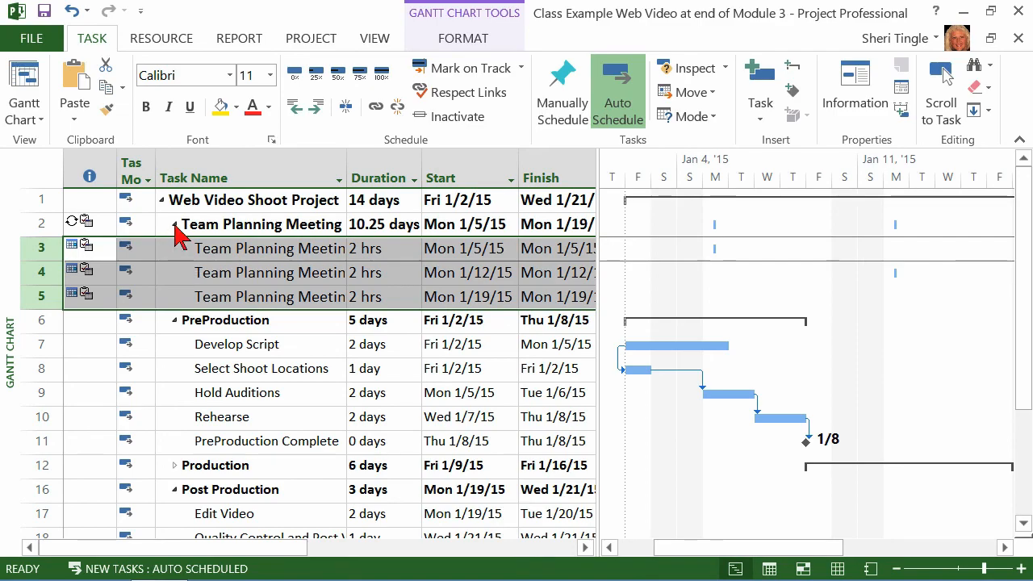
pyautogui.click(174, 224)
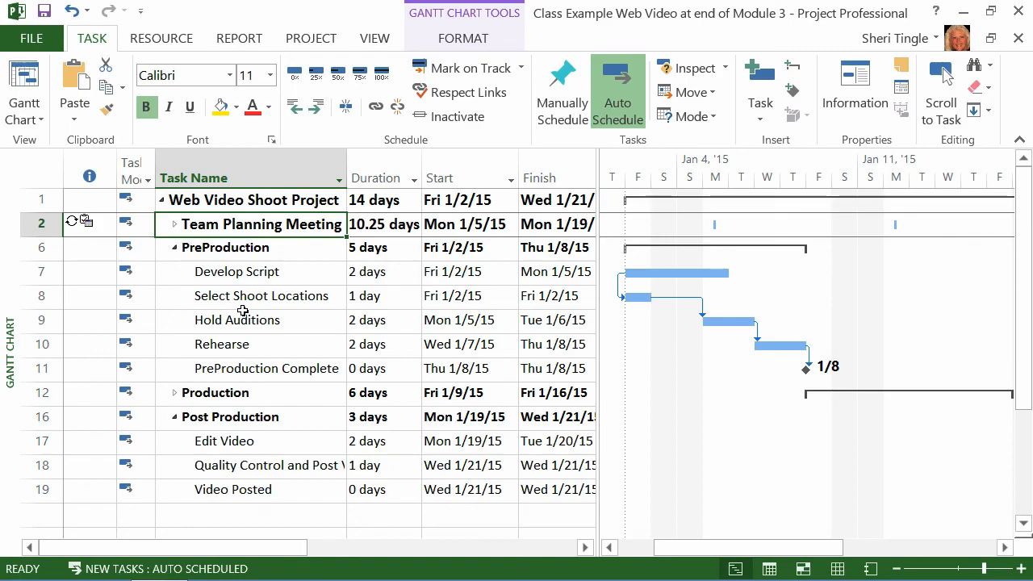
pyautogui.click(174, 224)
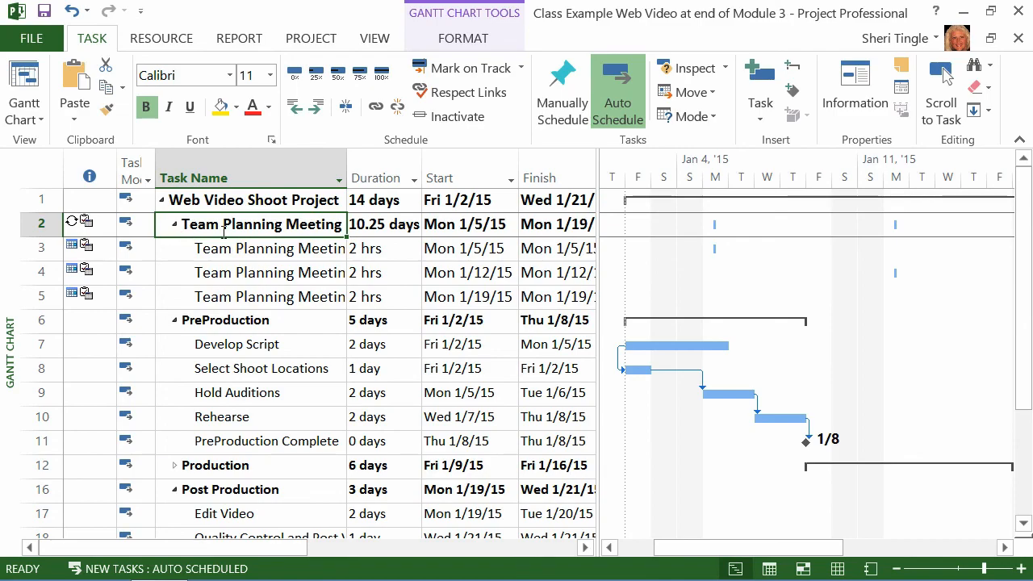
pyautogui.moveTo(307, 312)
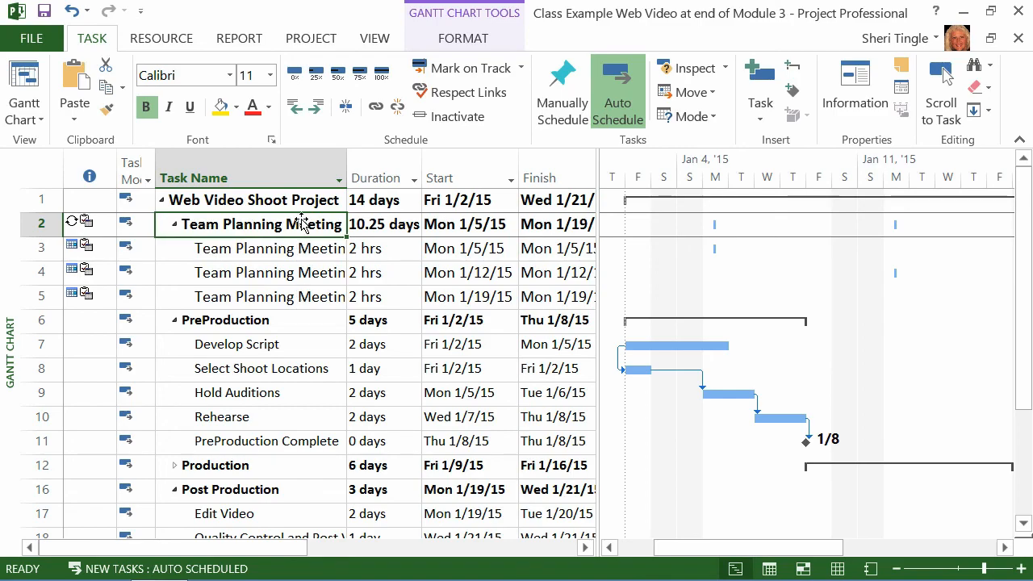
pyautogui.moveTo(88, 248)
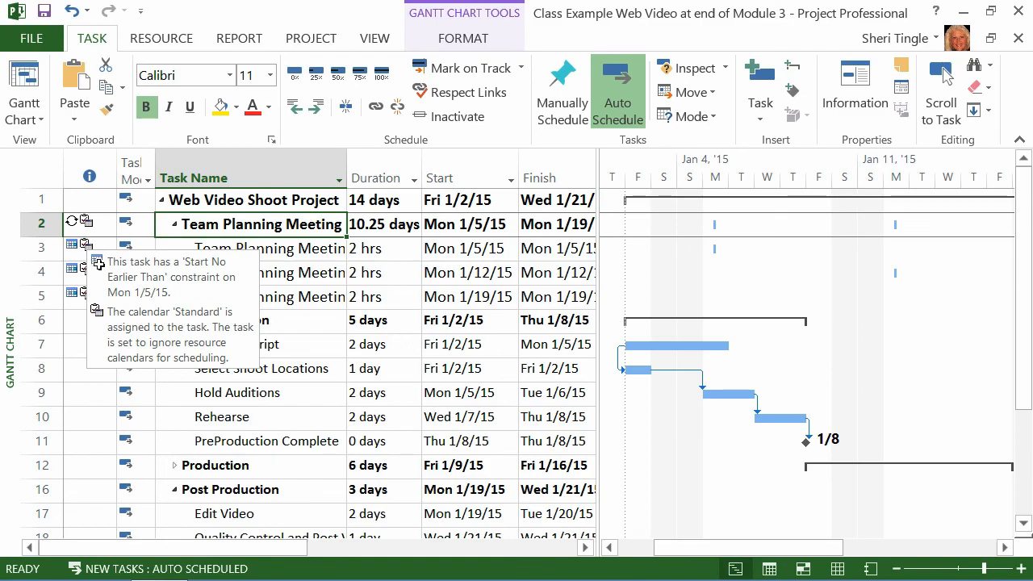
pyautogui.moveTo(72, 272)
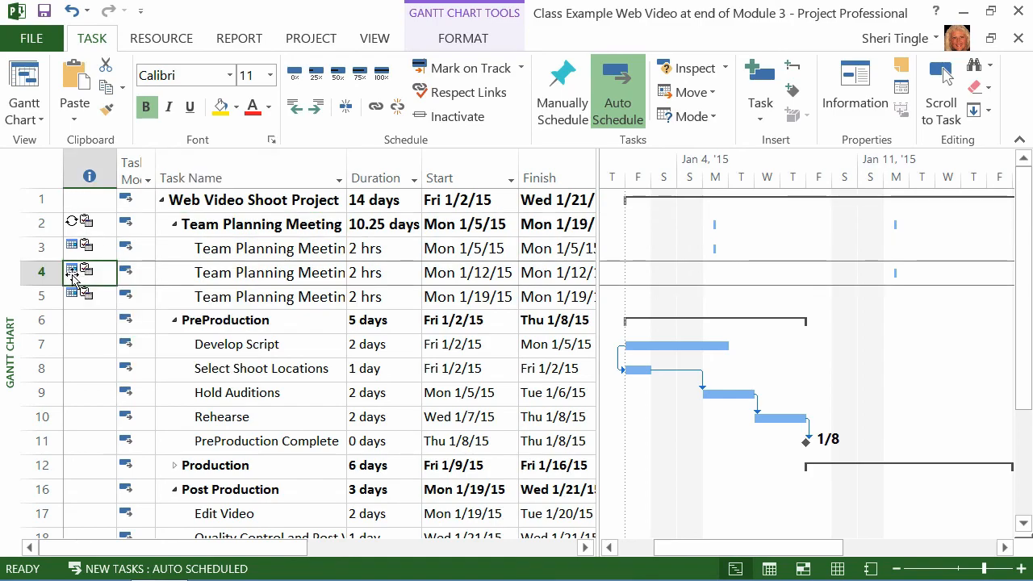
pyautogui.moveTo(74, 270)
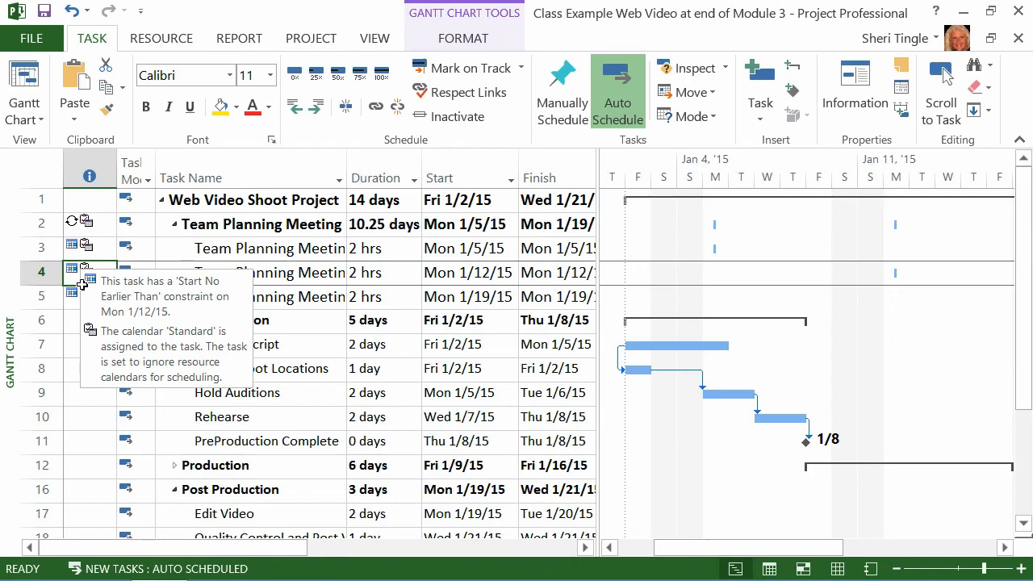
pyautogui.moveTo(173, 238)
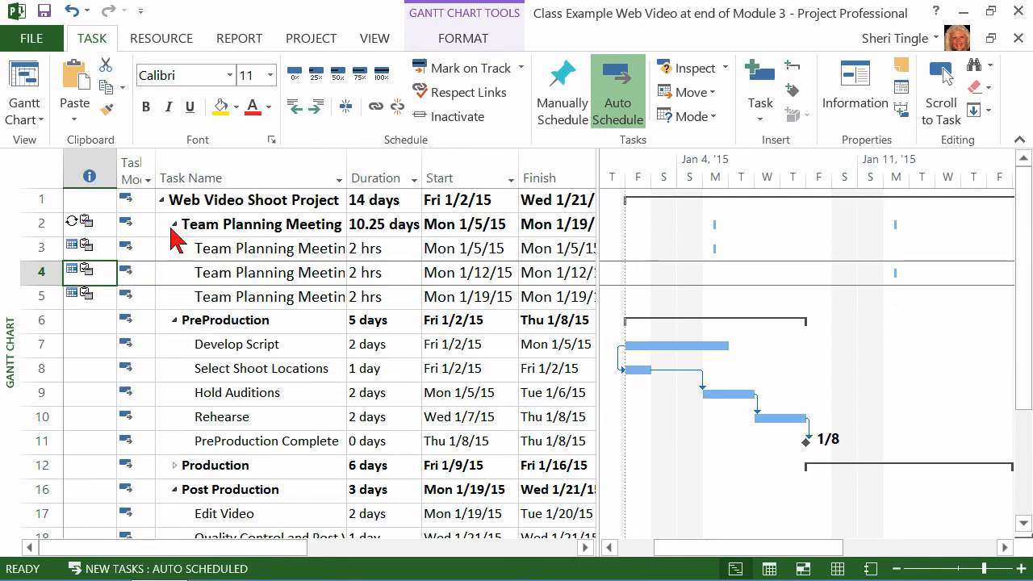
# - Toggle the Team Planning Meeting triangle, leaving the summary collapsed above PreProduction
pyautogui.click(174, 225)
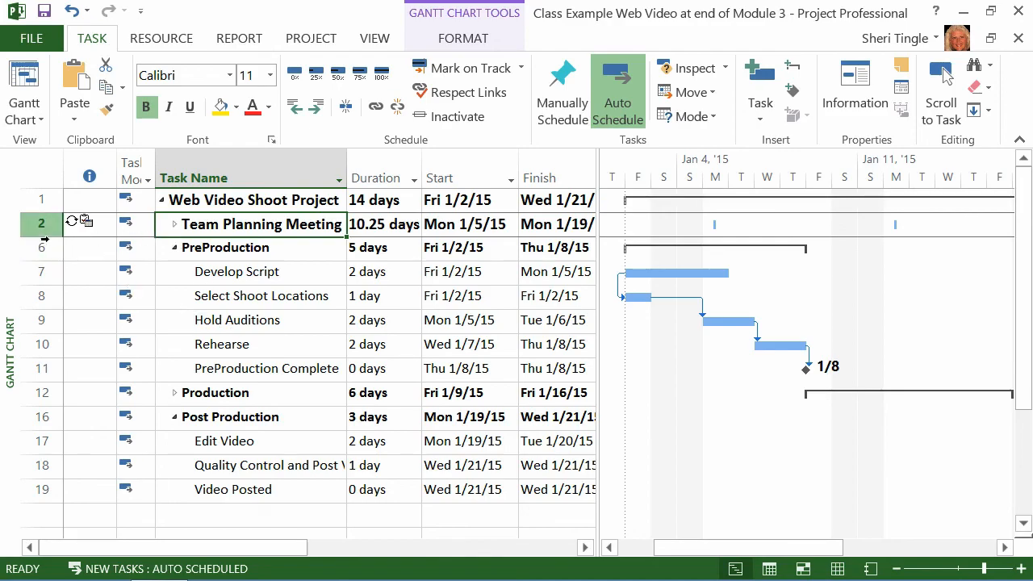
pyautogui.click(174, 225)
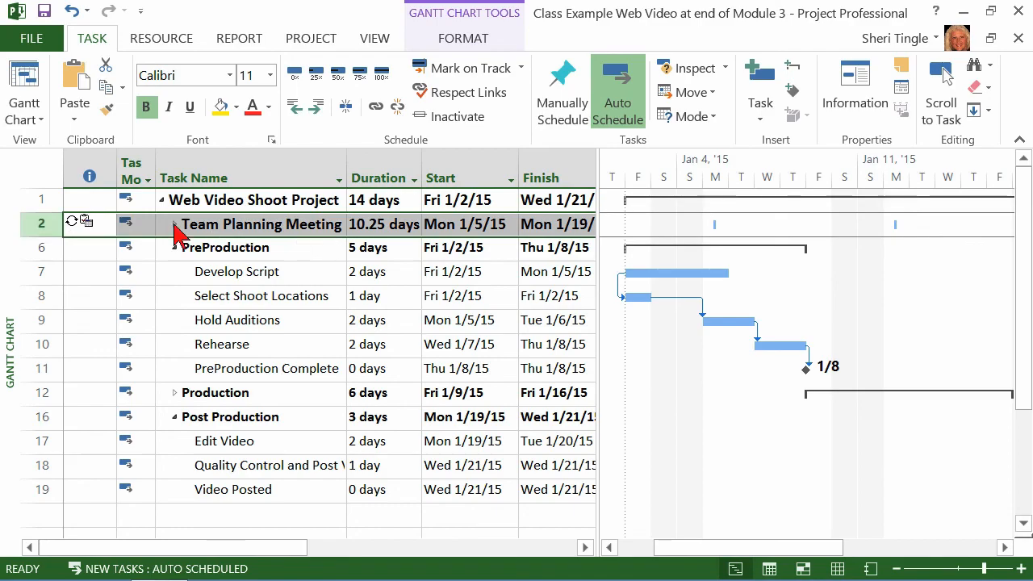